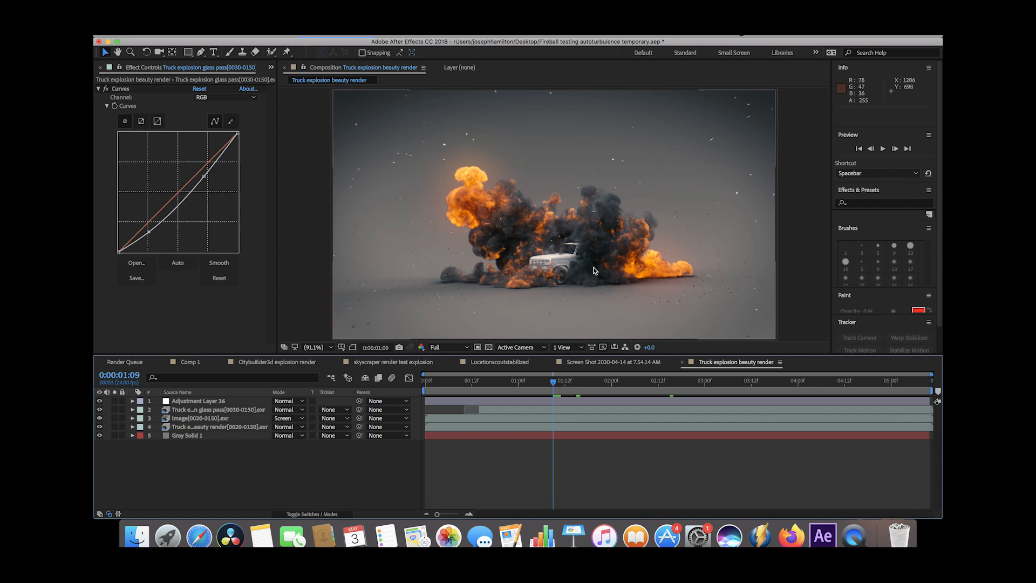
mouse_move(478, 346)
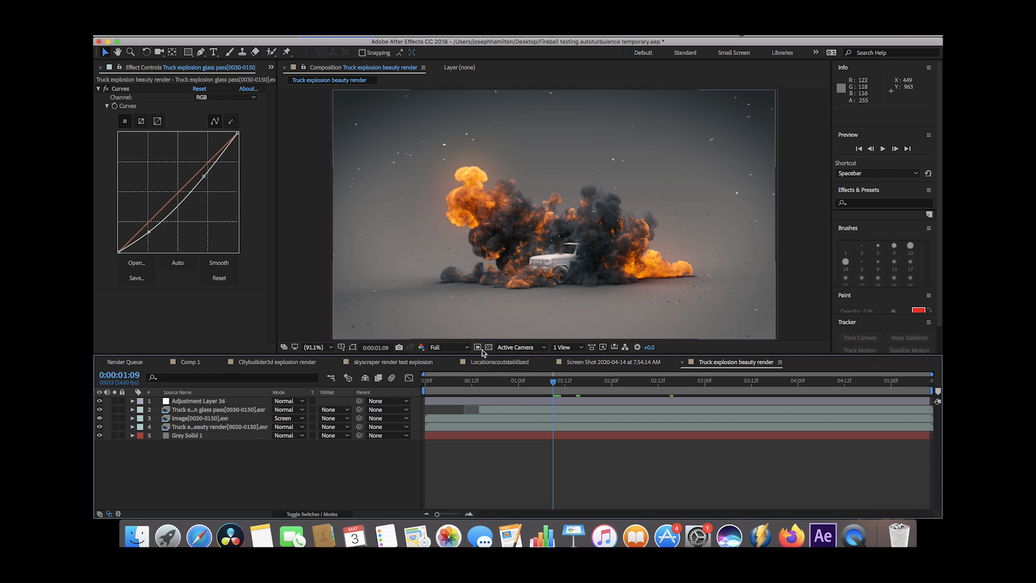
Step: Hide the adjustment, glass debris and emission layers, leaving the beauty render over gray
click(99, 401)
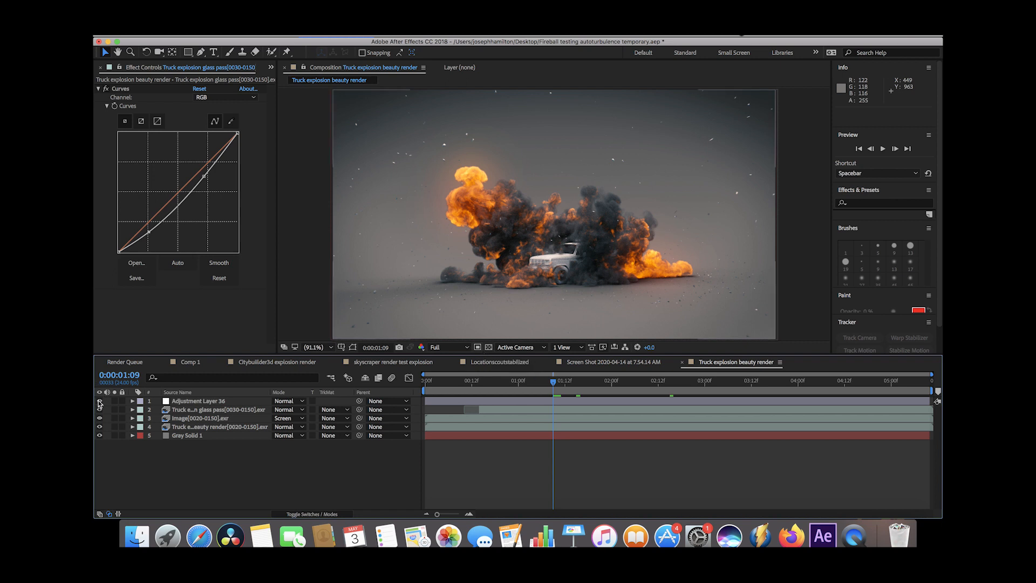
click(99, 409)
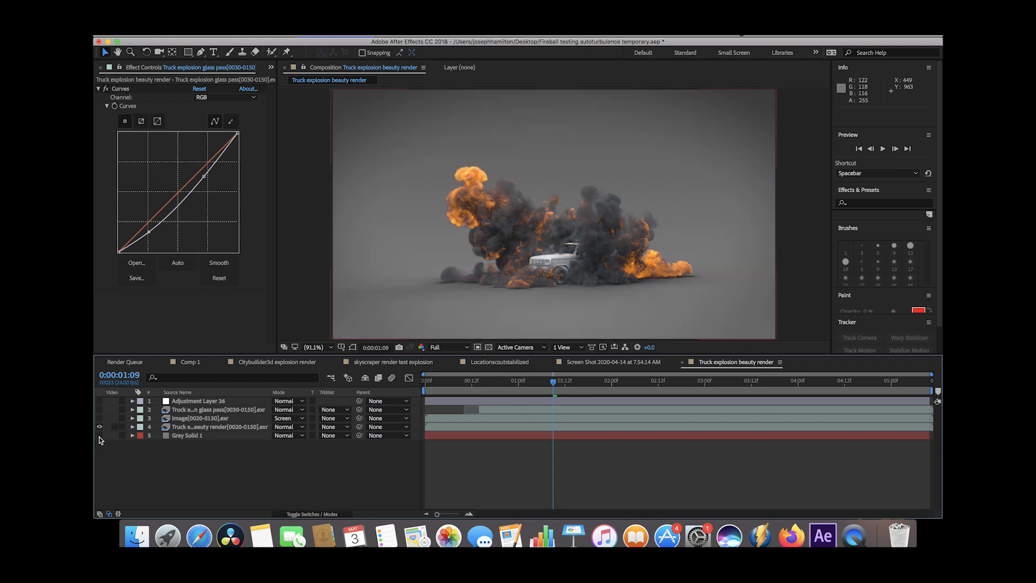
Step: Hide the Gray Solid and preview the beauty render alone over black from the first frame
click(215, 426)
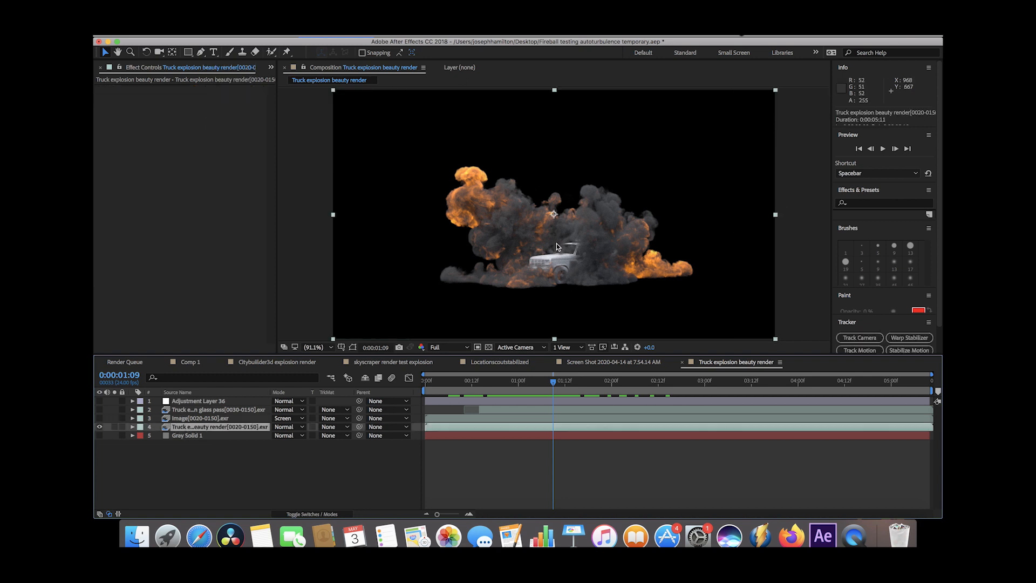
click(426, 379)
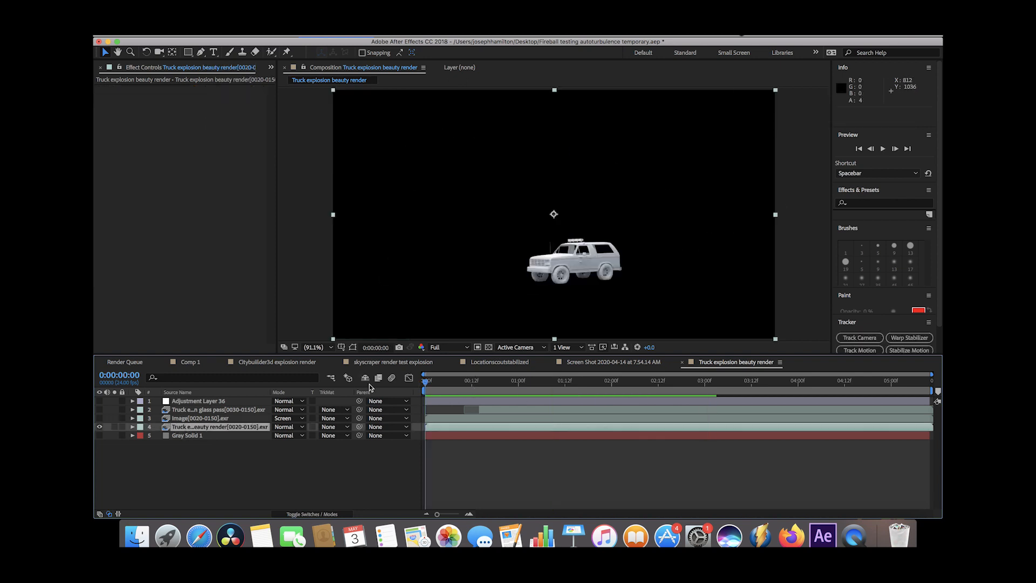
key(space)
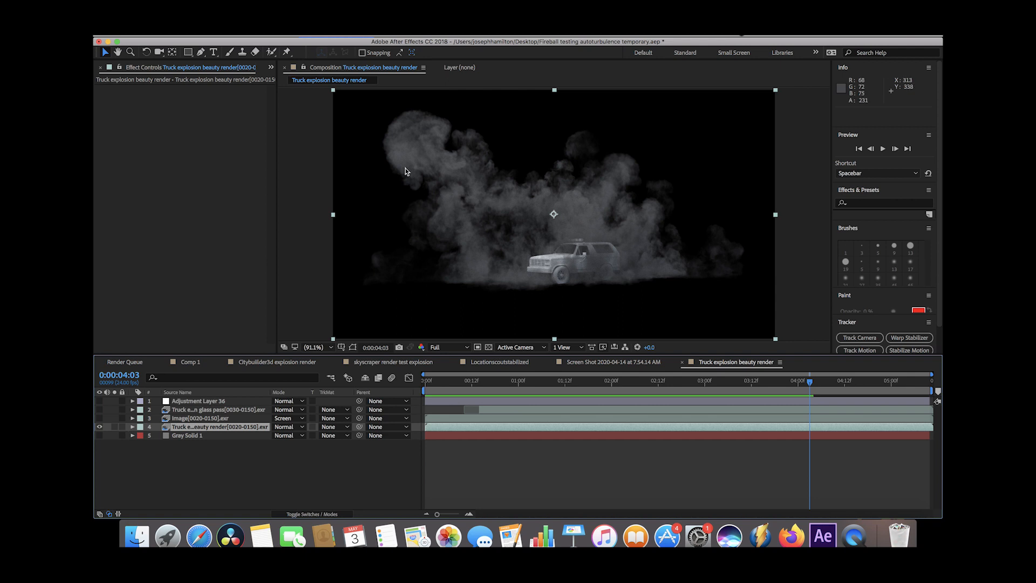
mouse_move(791, 269)
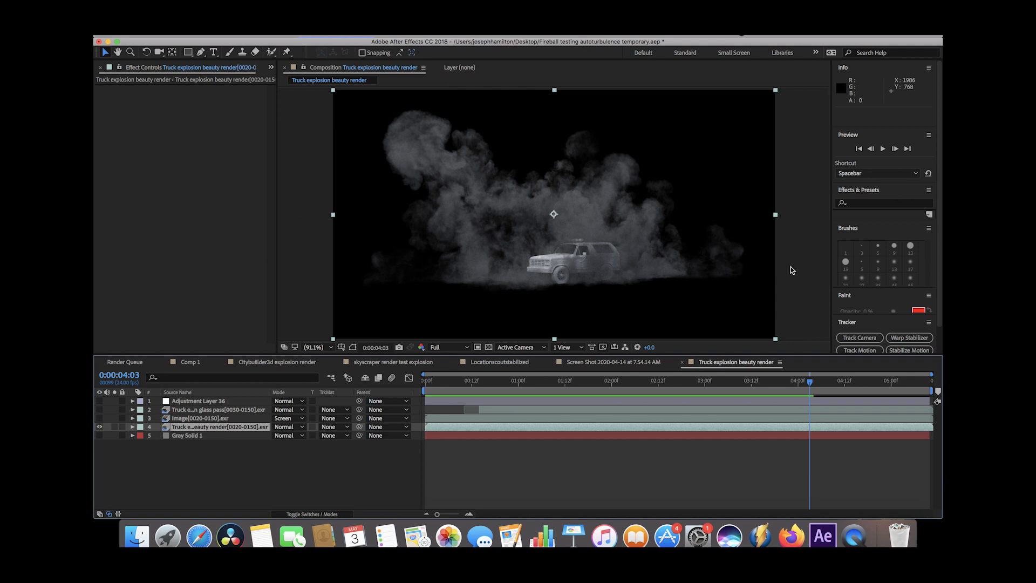
mouse_move(681, 378)
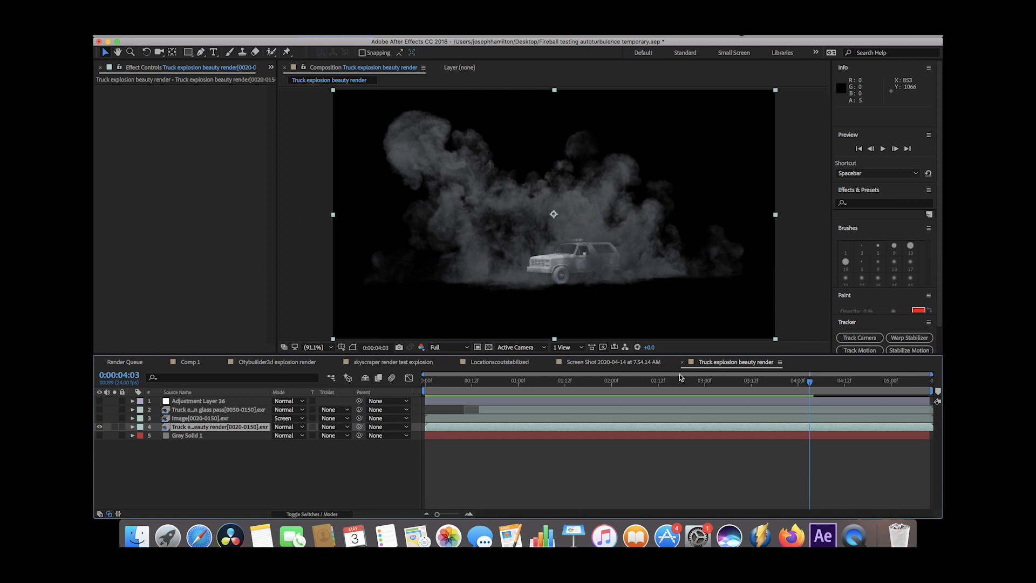
mouse_move(541, 299)
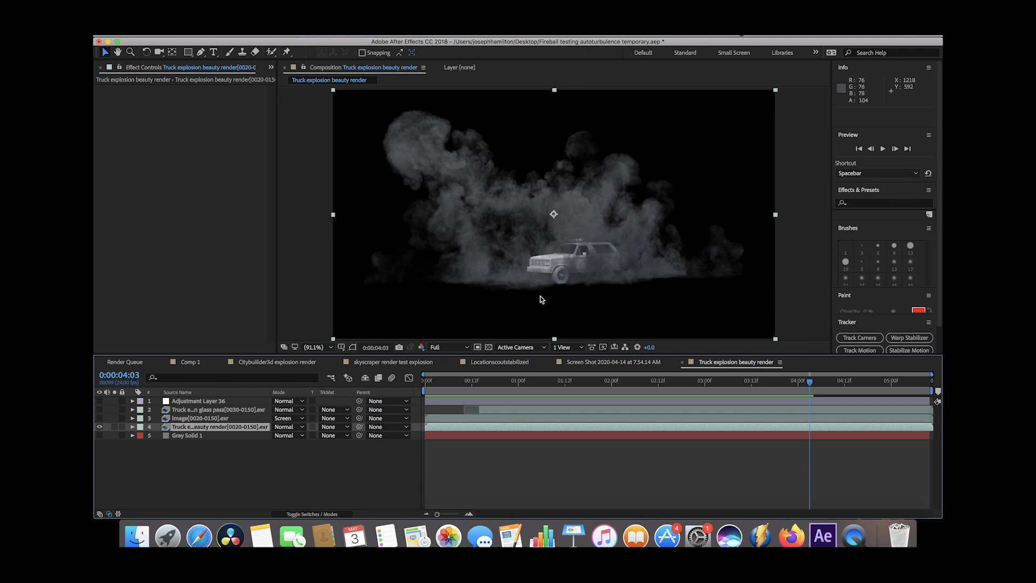
mouse_move(379, 95)
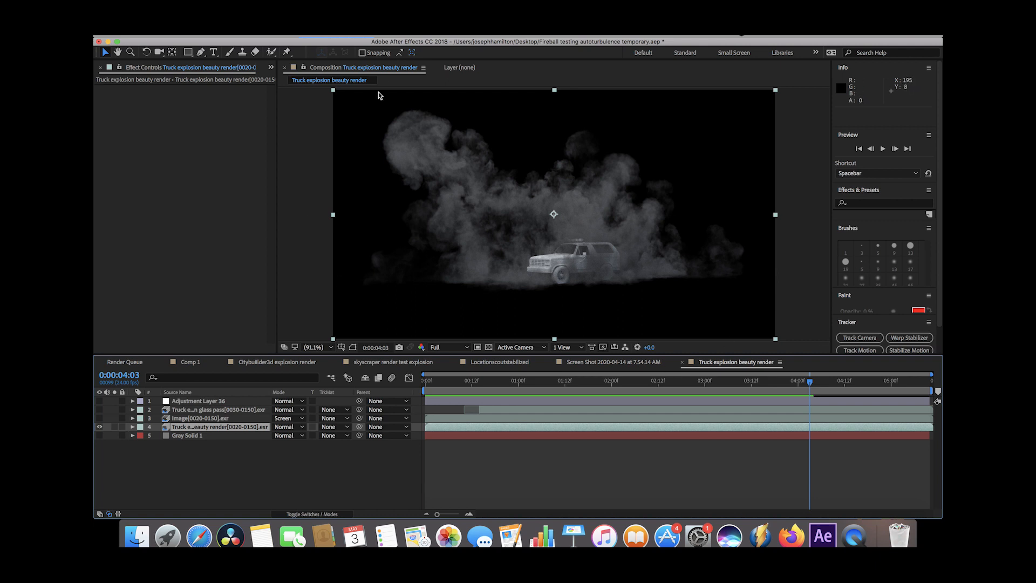
mouse_move(390, 369)
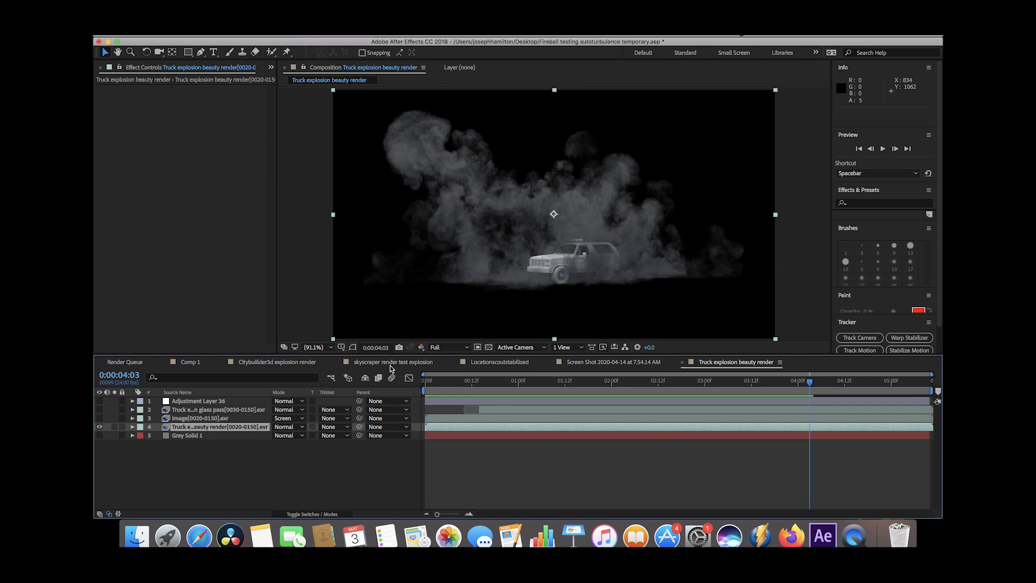
Step: Isolate the emission Image[0020-0150].exr pass over black and select it to show its effects
click(202, 418)
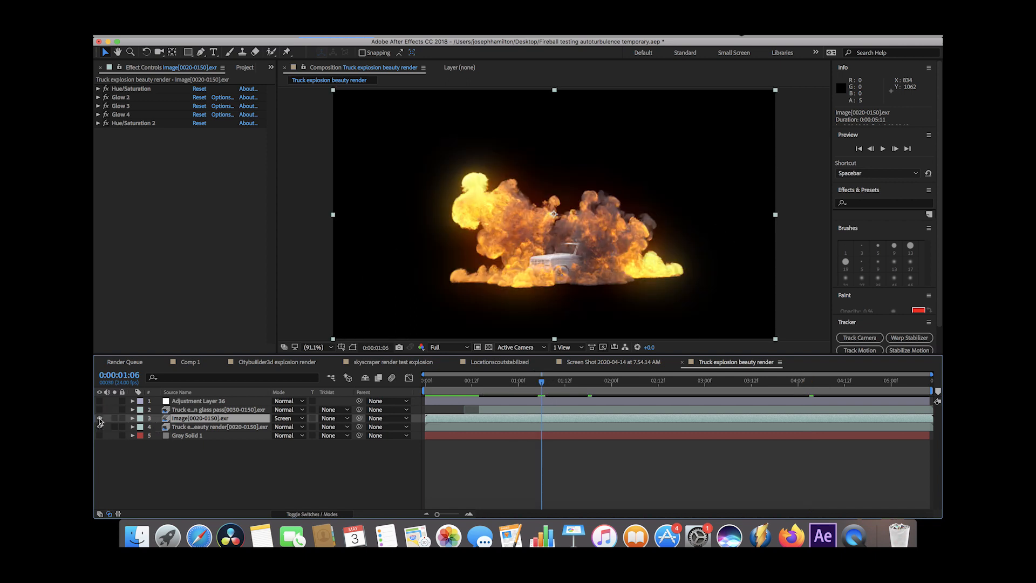
click(98, 427)
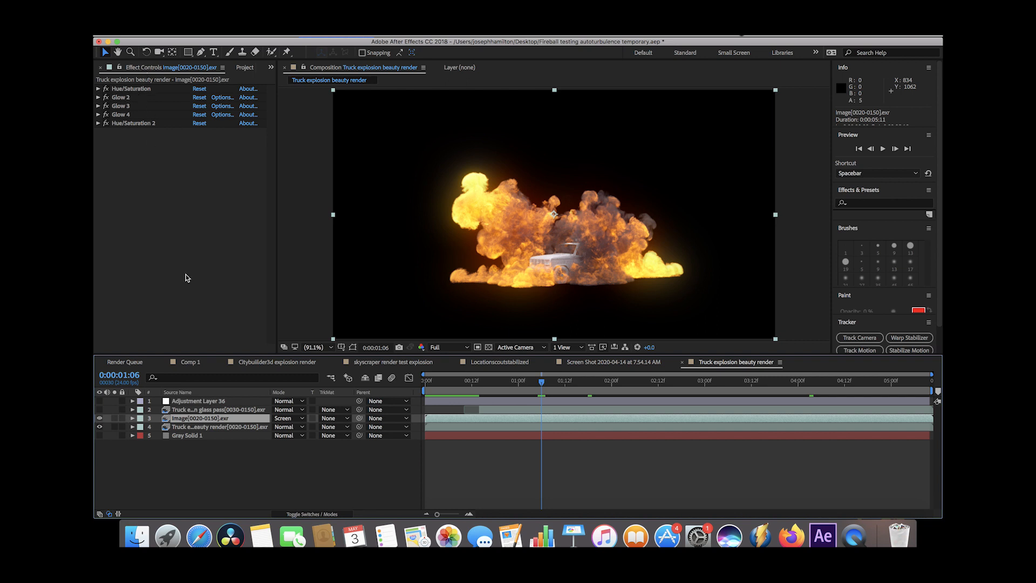
click(218, 426)
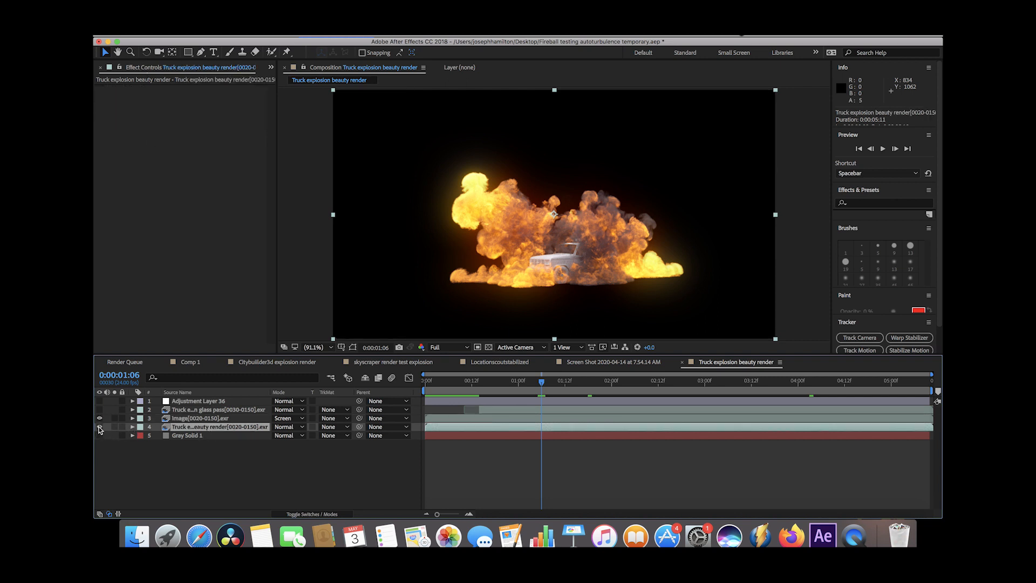
click(99, 426)
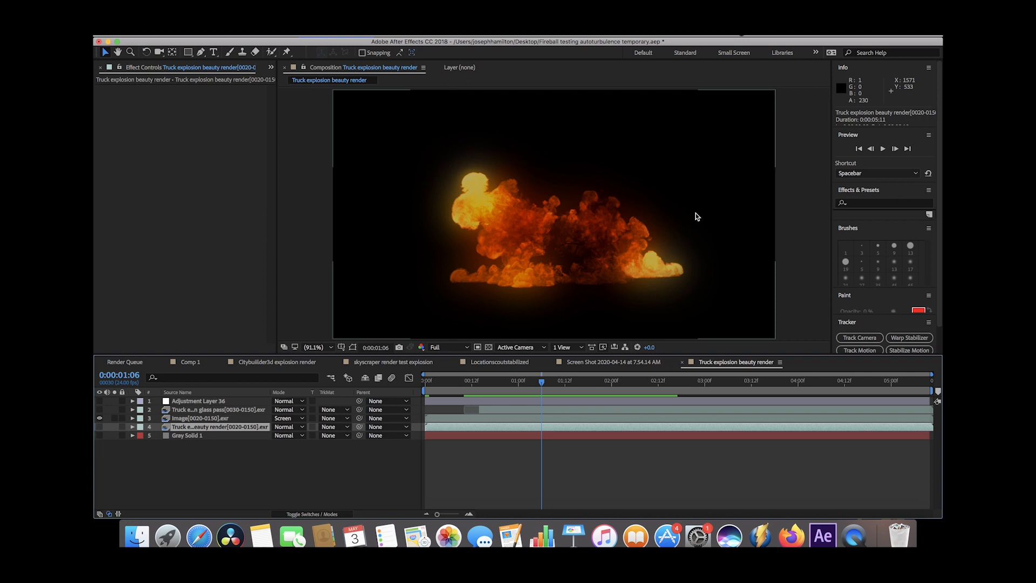
mouse_move(554, 297)
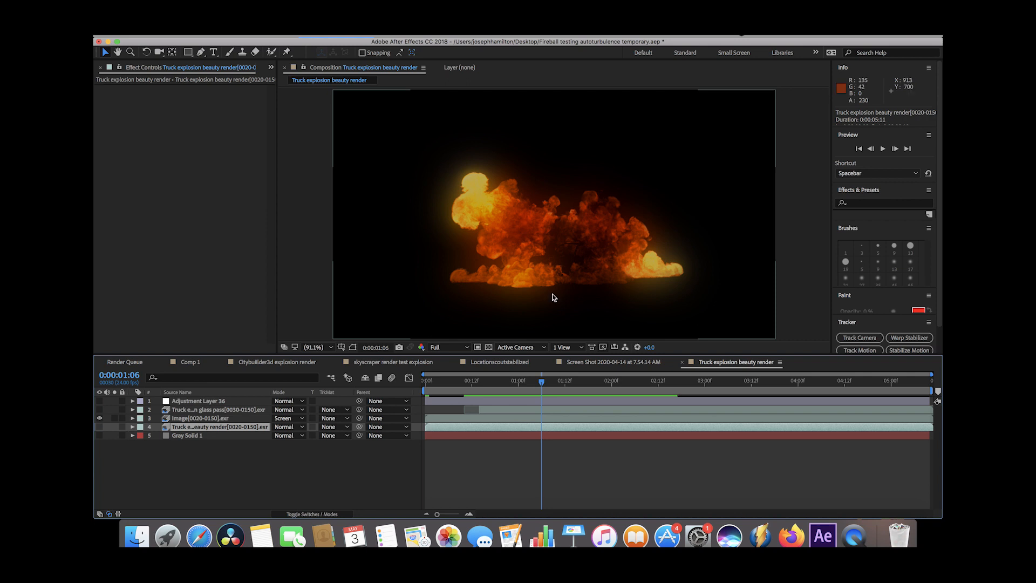
click(202, 417)
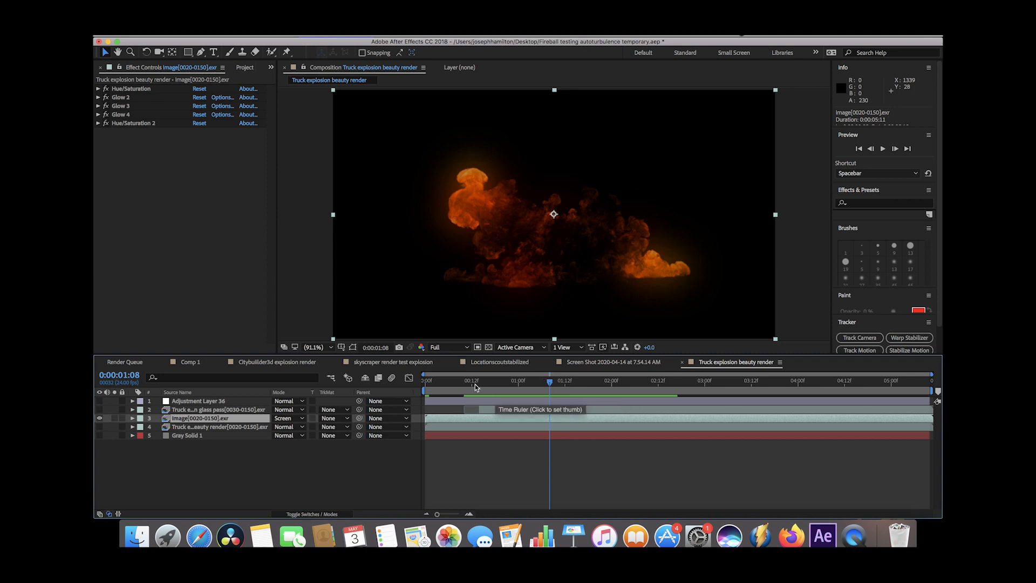
mouse_move(433, 370)
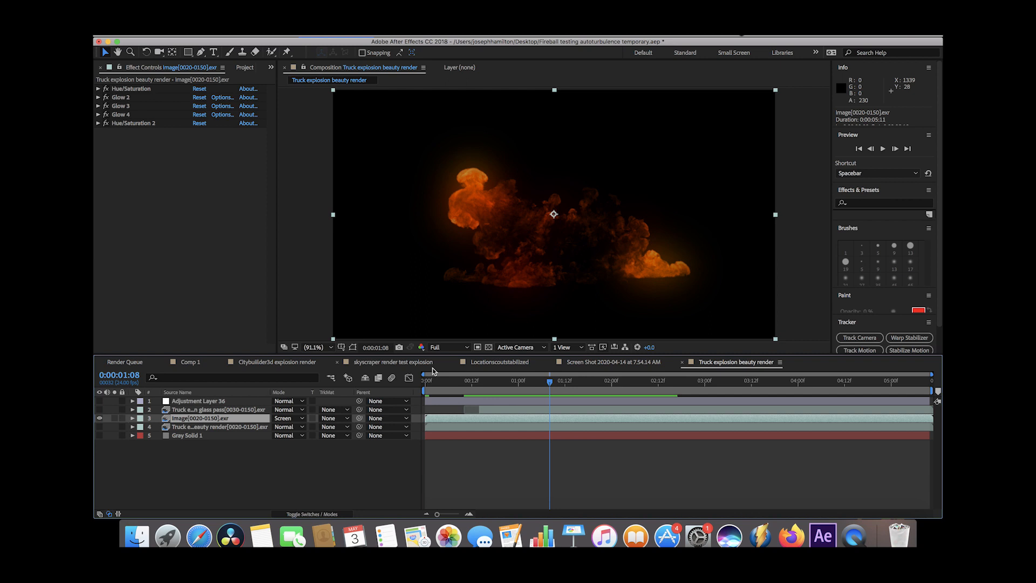
mouse_move(640, 190)
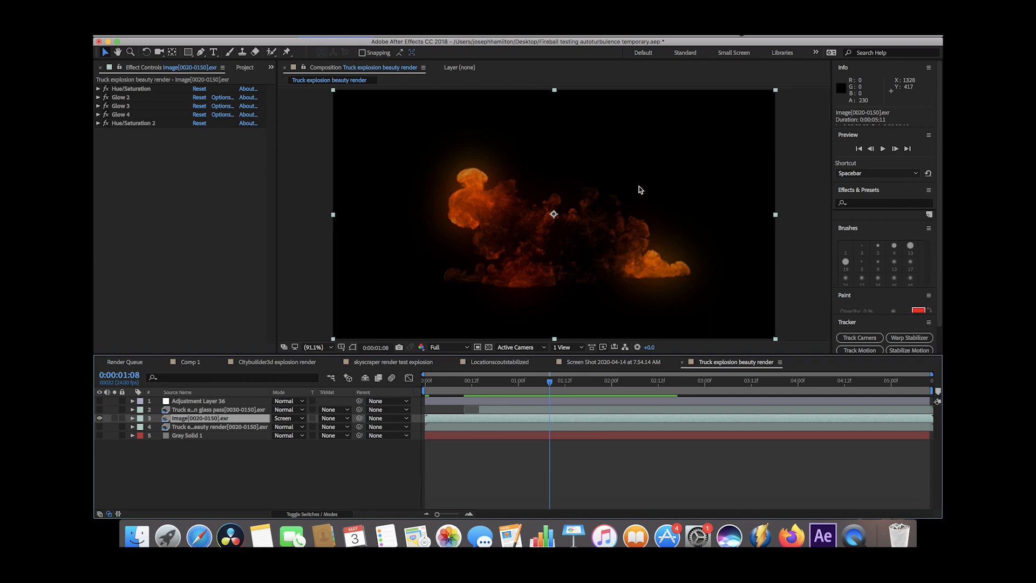
mouse_move(472, 388)
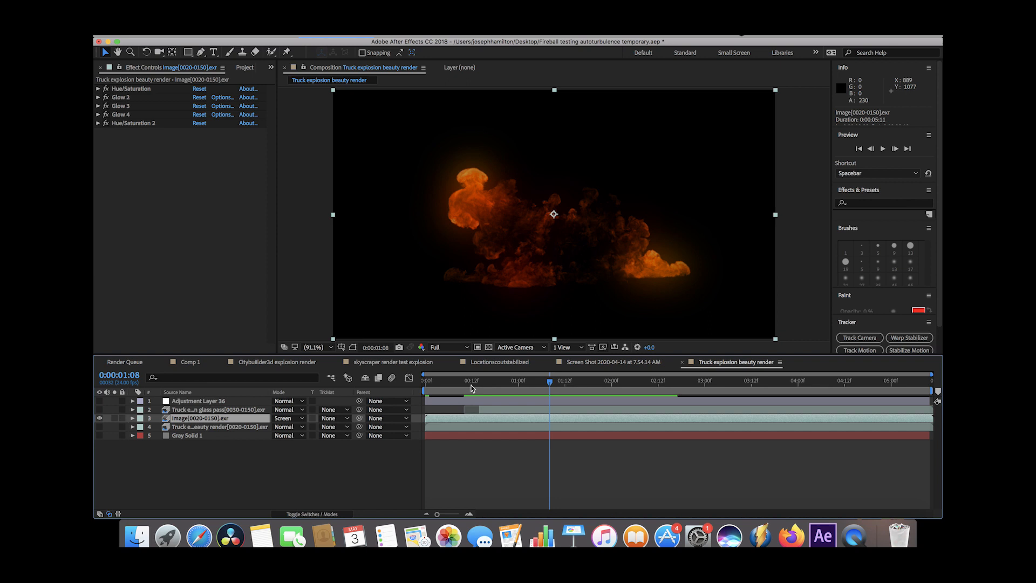
key(space)
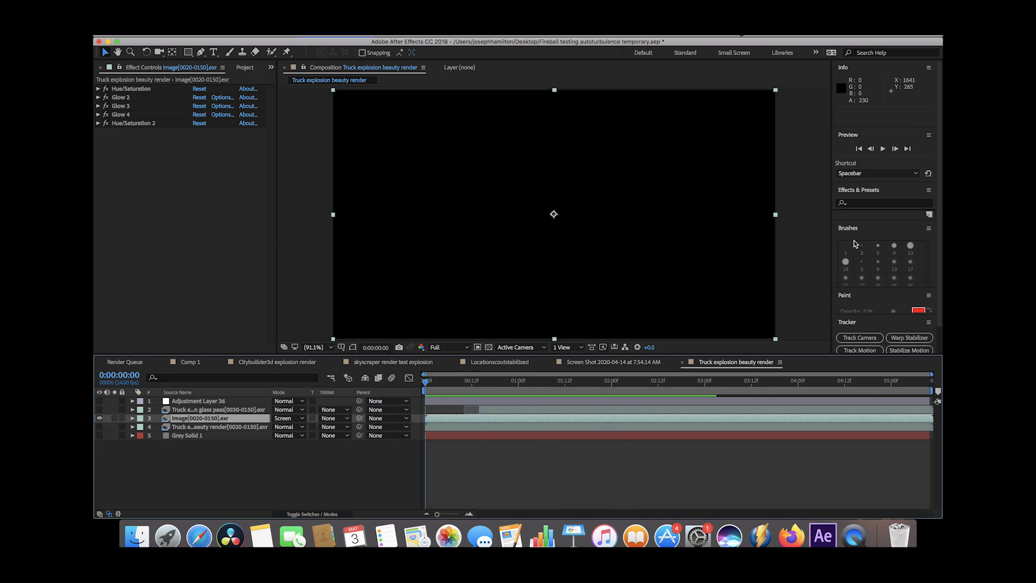
key(space)
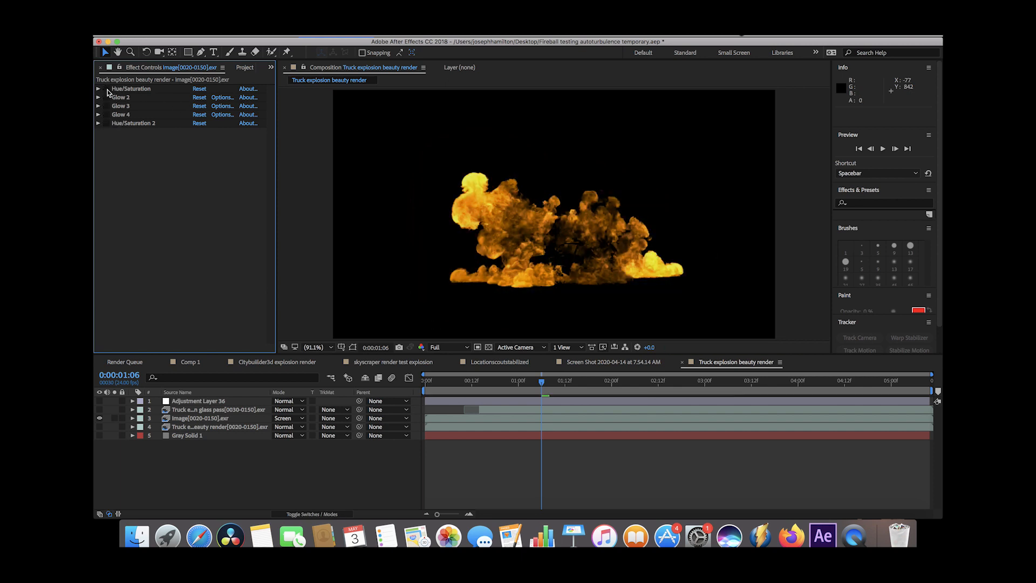
mouse_move(122, 90)
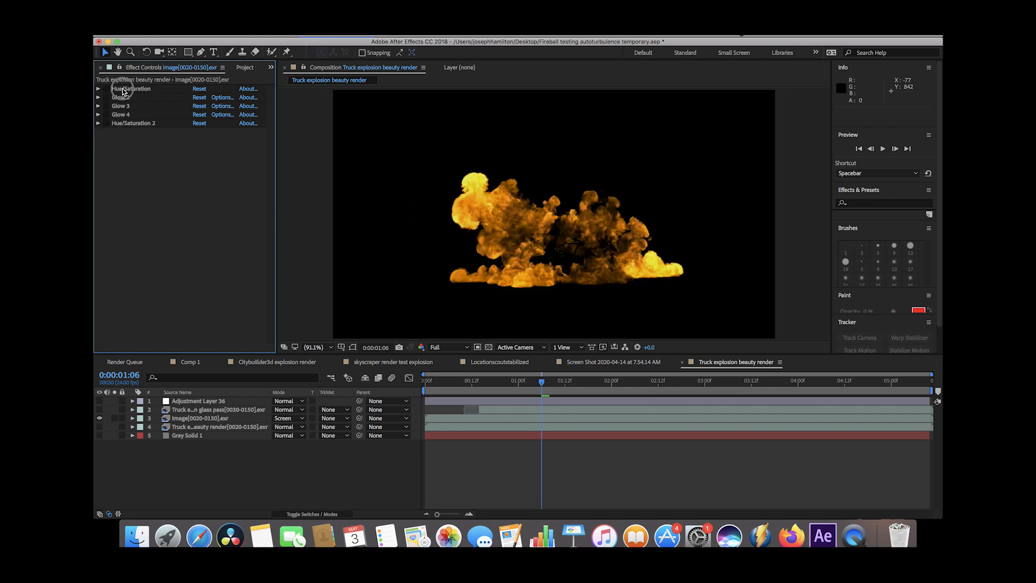
Step: Re-enable Hue/Saturation on the emission pass and set Yellows lightness to -37
click(202, 418)
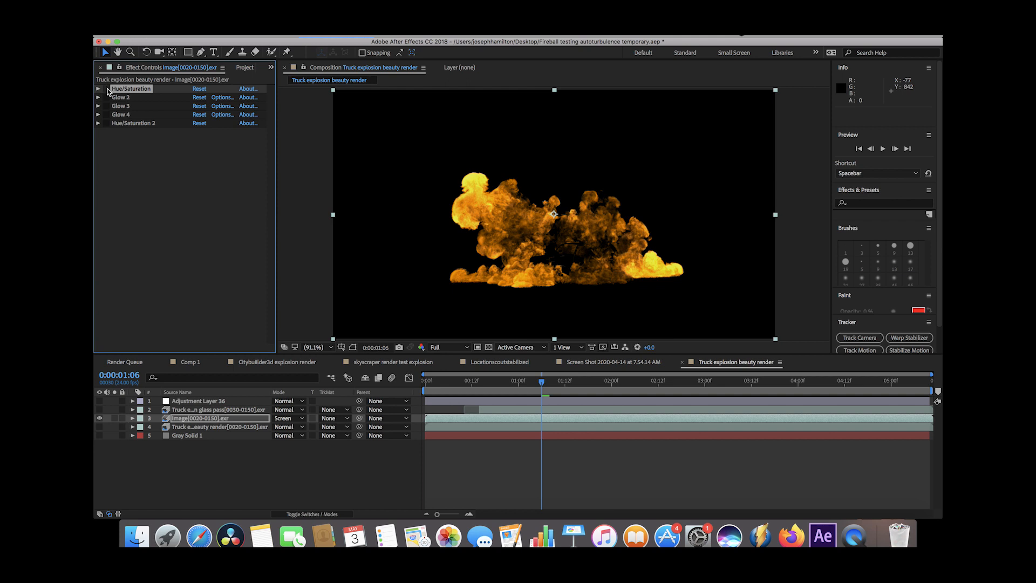
click(98, 88)
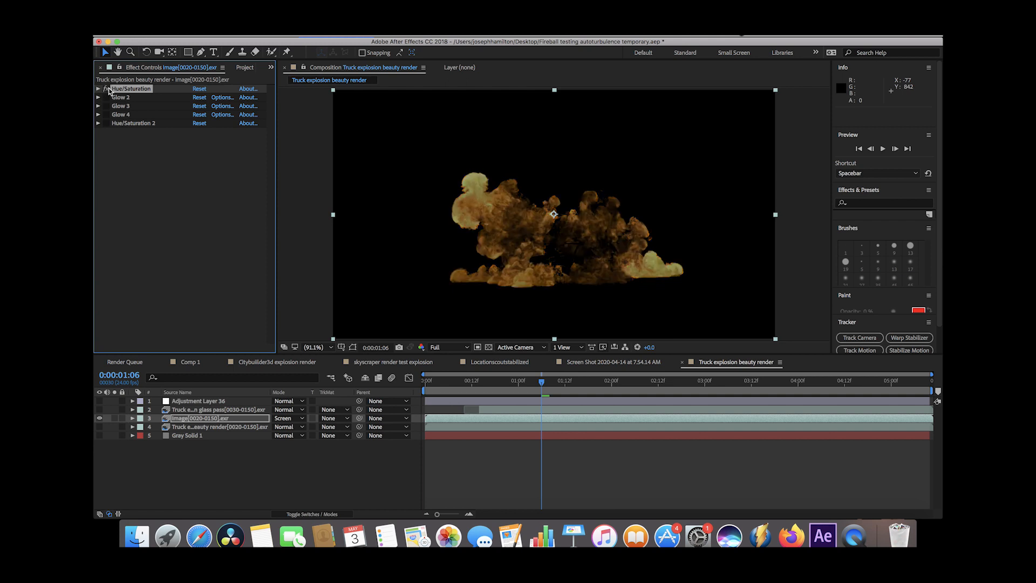
click(99, 88)
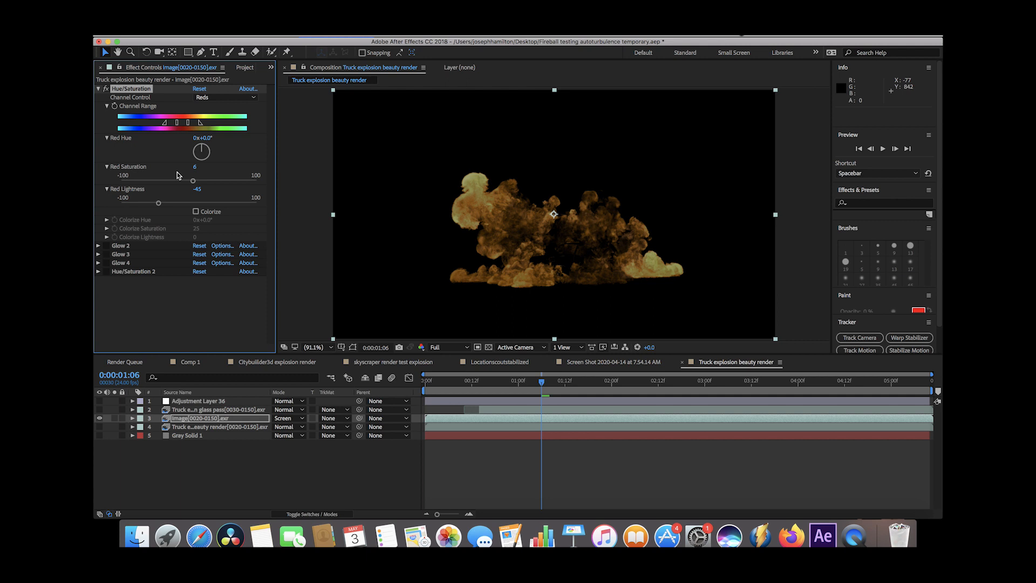
click(225, 97)
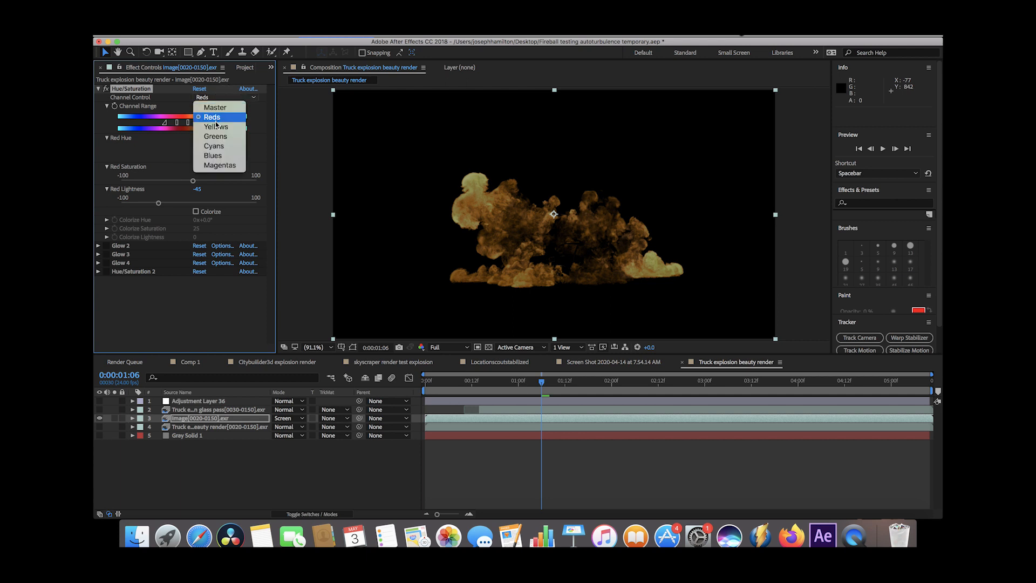
click(217, 126)
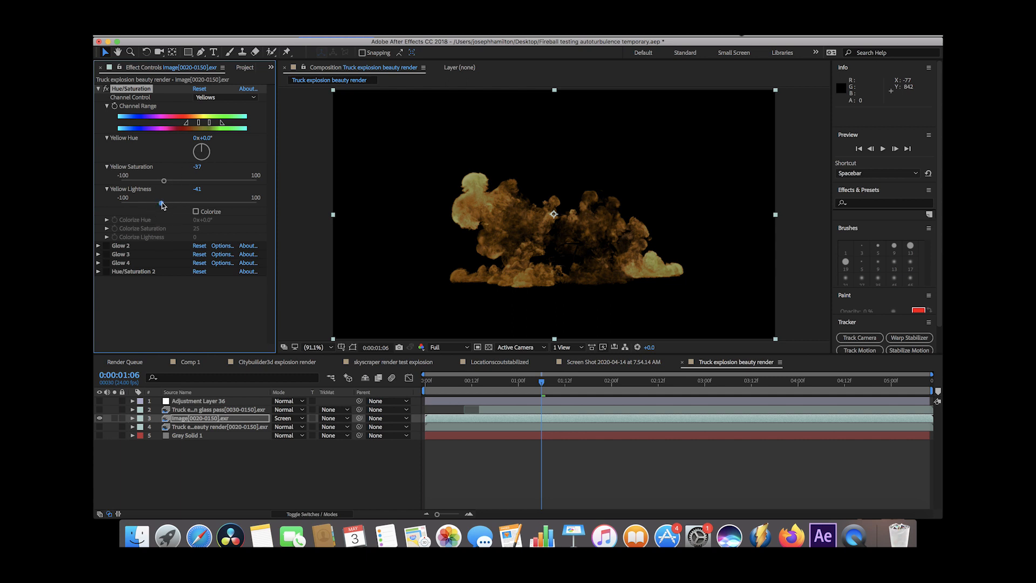
drag(164, 180, 228, 196)
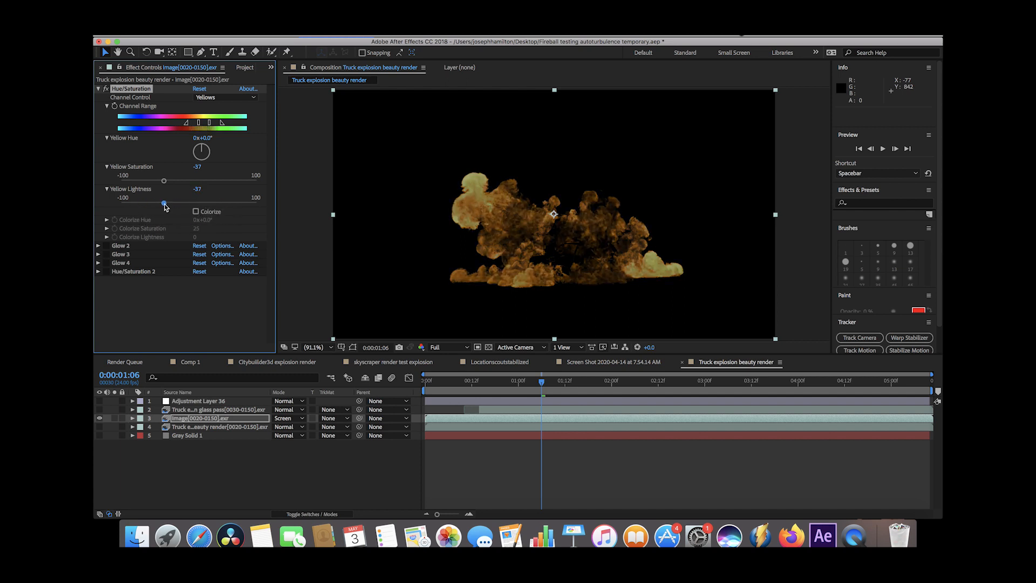
click(98, 89)
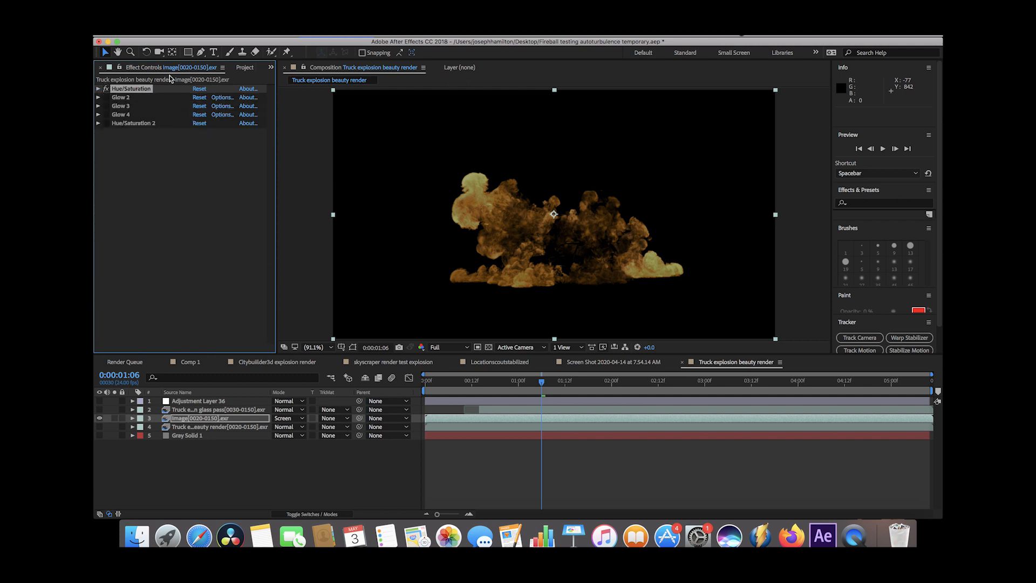
click(121, 97)
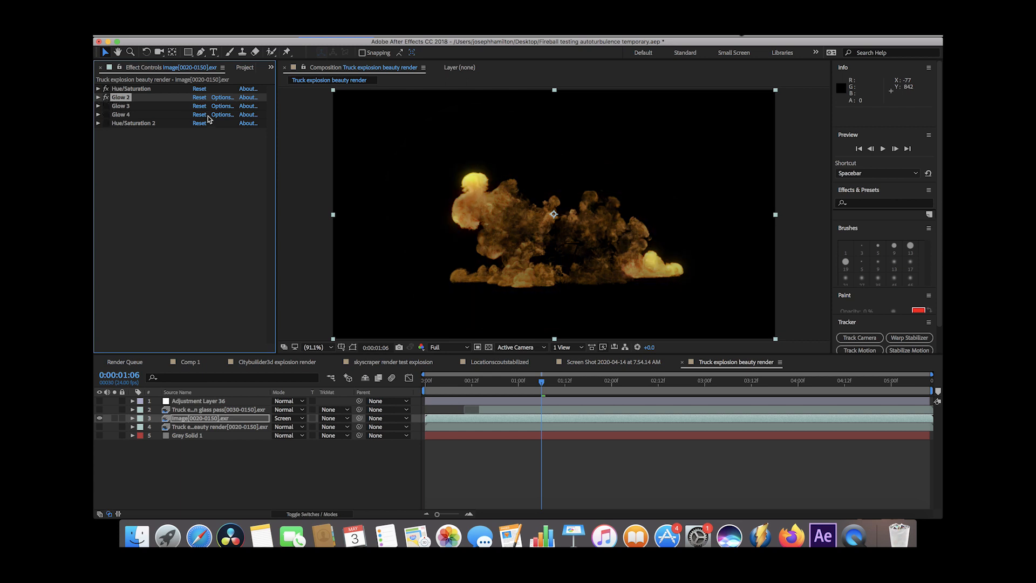
mouse_move(475, 191)
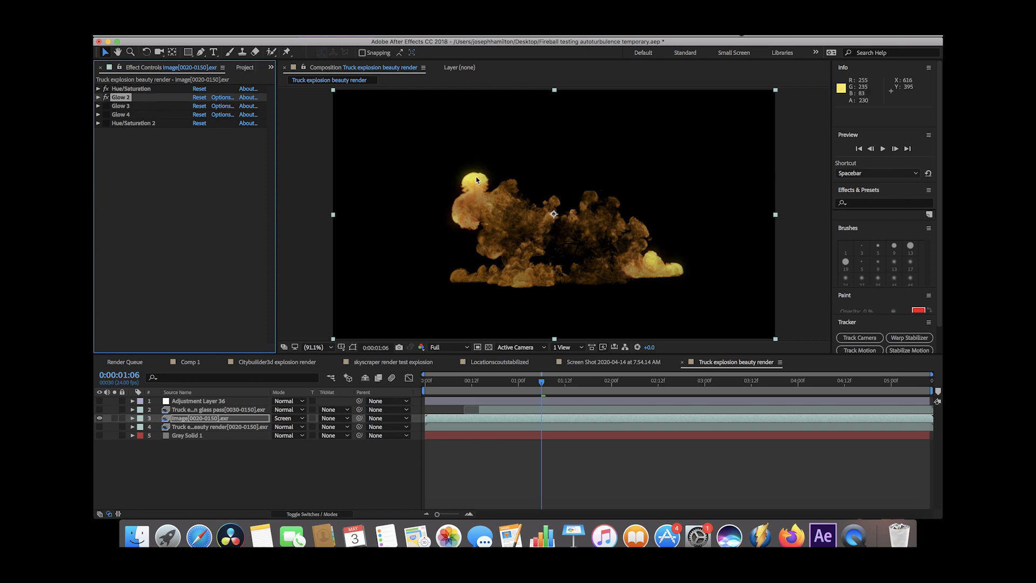
mouse_move(459, 174)
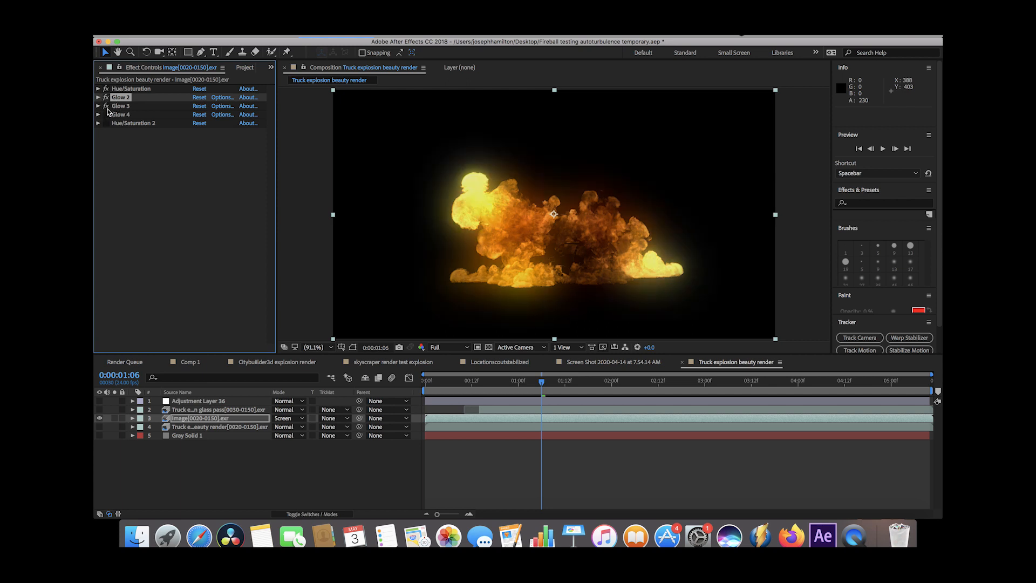
Step: Reveal the Glow 3 effect's settings on the emission pass
click(99, 105)
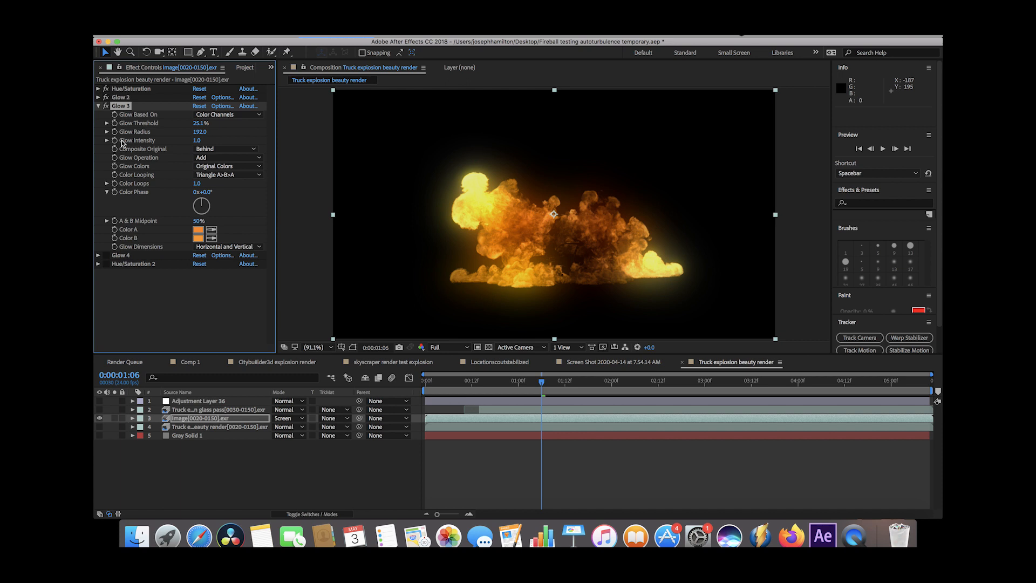
Step: Enable Hue/Saturation 2 (Hue -12, Saturation 32, Lightness -26) for a redder fireball
click(99, 106)
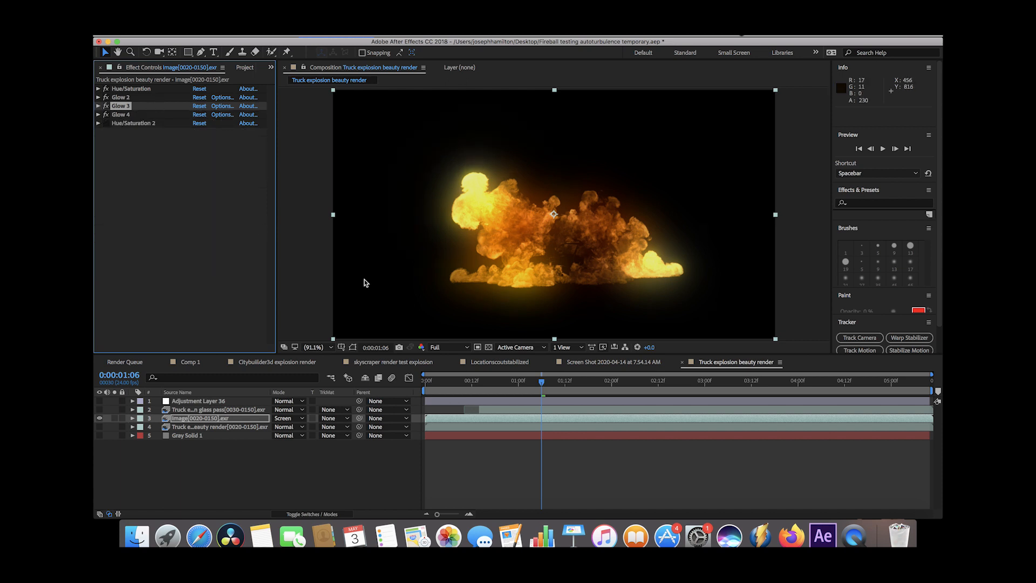
click(98, 123)
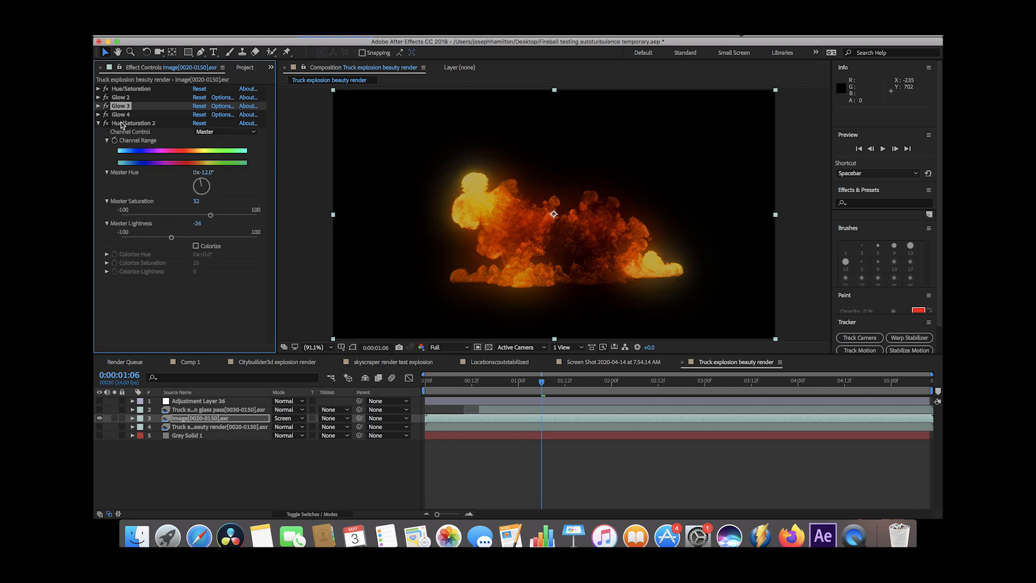
click(134, 123)
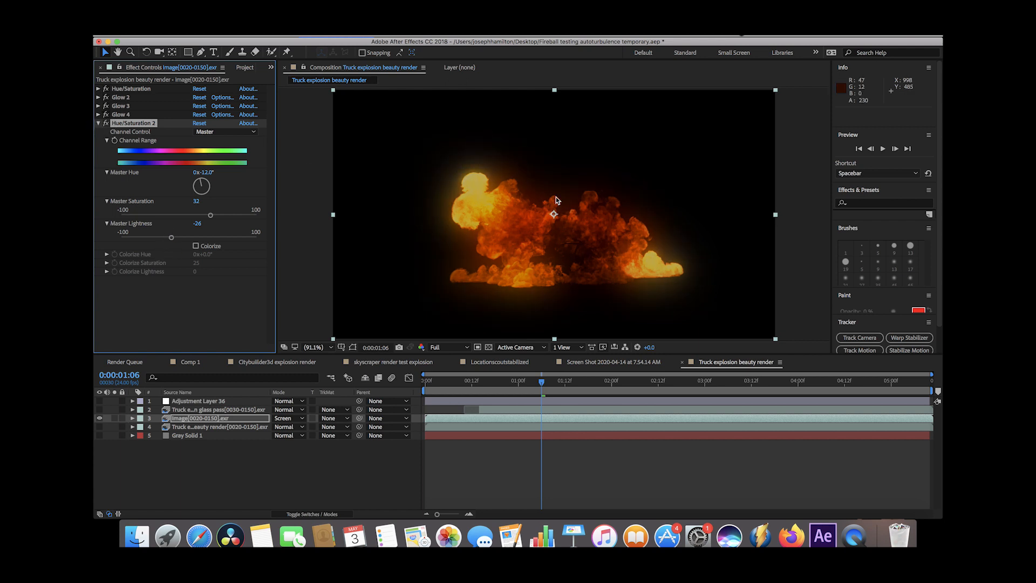
mouse_move(517, 258)
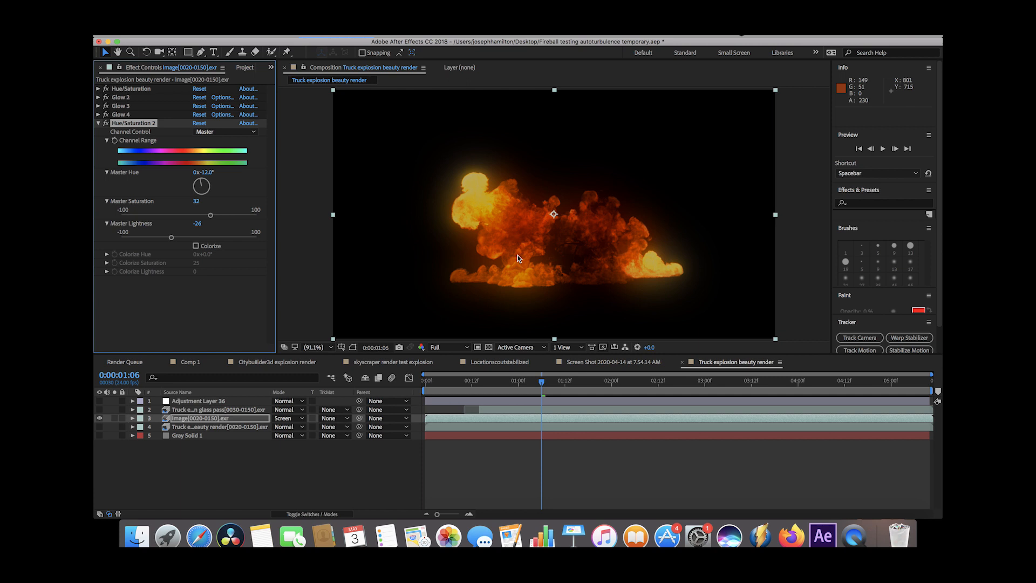
mouse_move(206, 159)
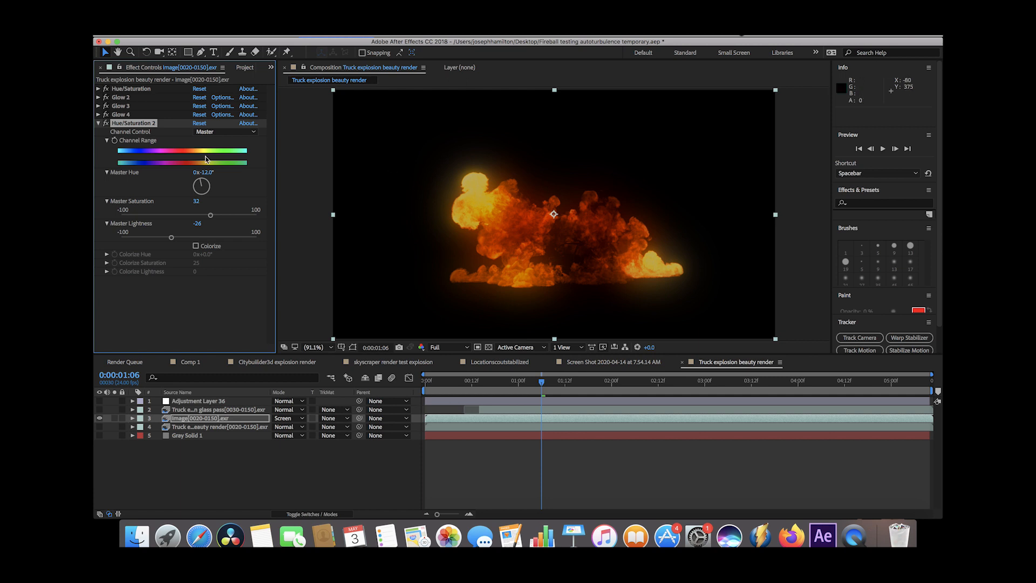
click(98, 123)
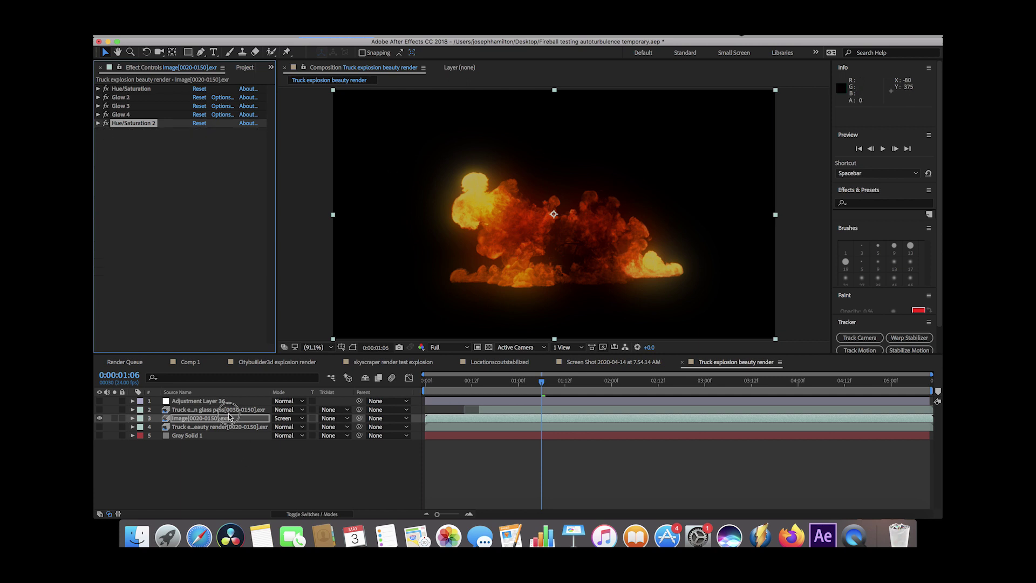
Step: Solo the glass debris pass and preview its white specks over black
click(205, 409)
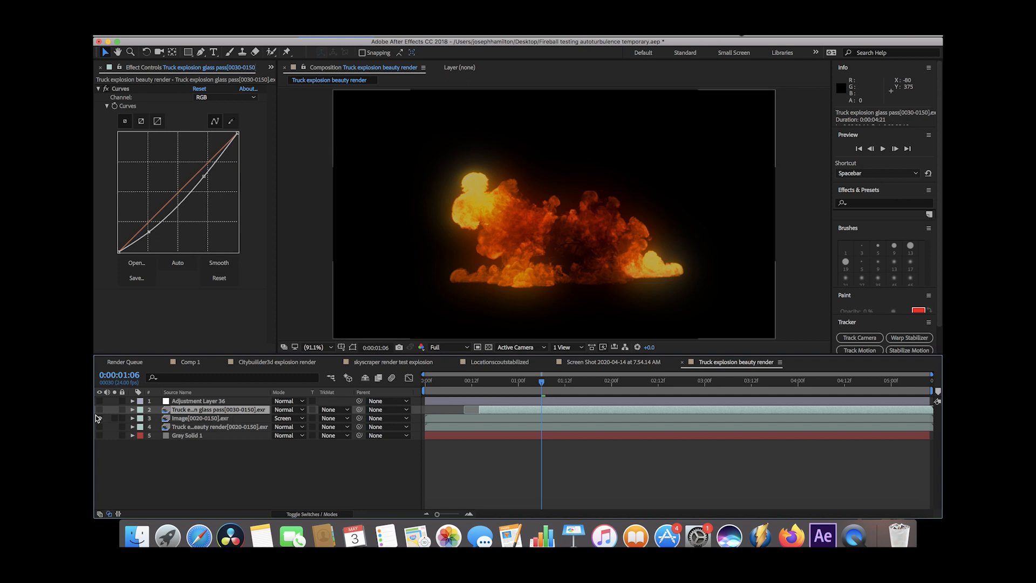
click(100, 409)
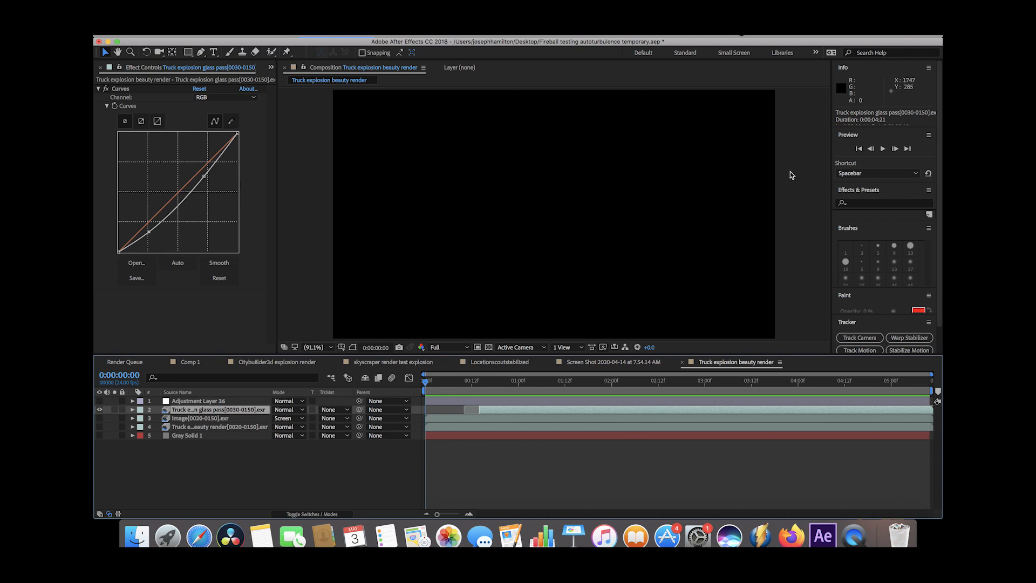
key(space)
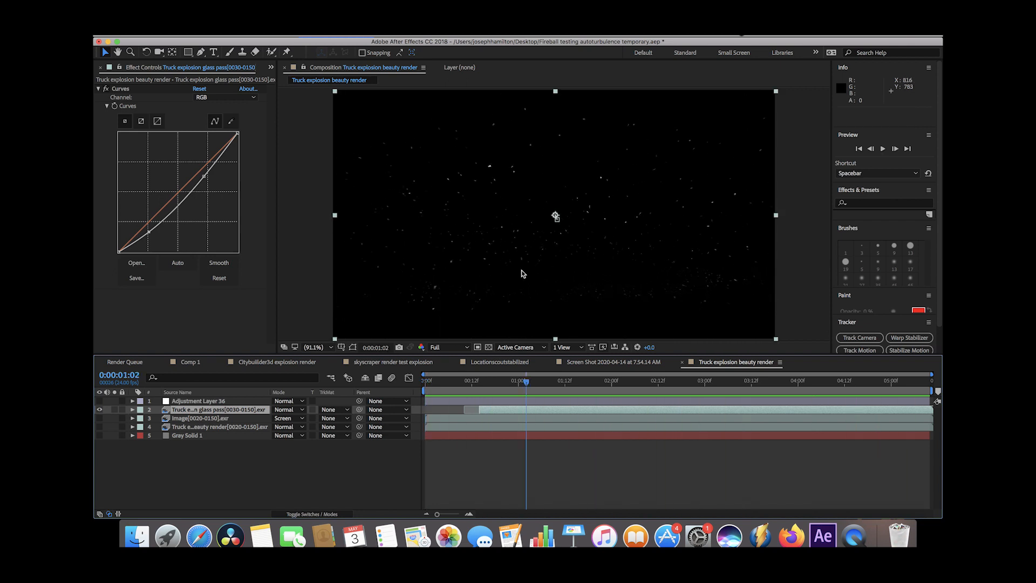
mouse_move(651, 243)
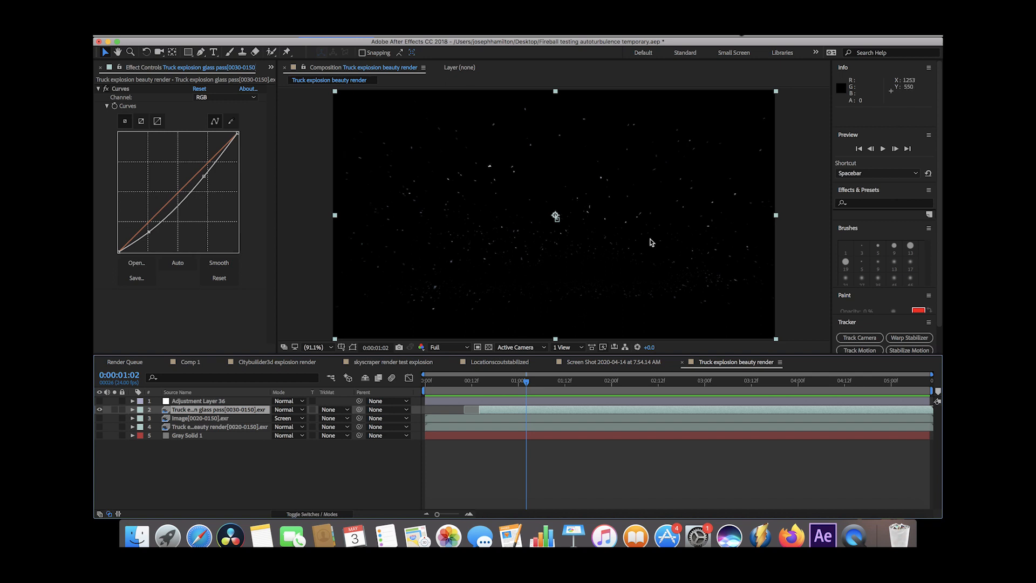
mouse_move(112, 259)
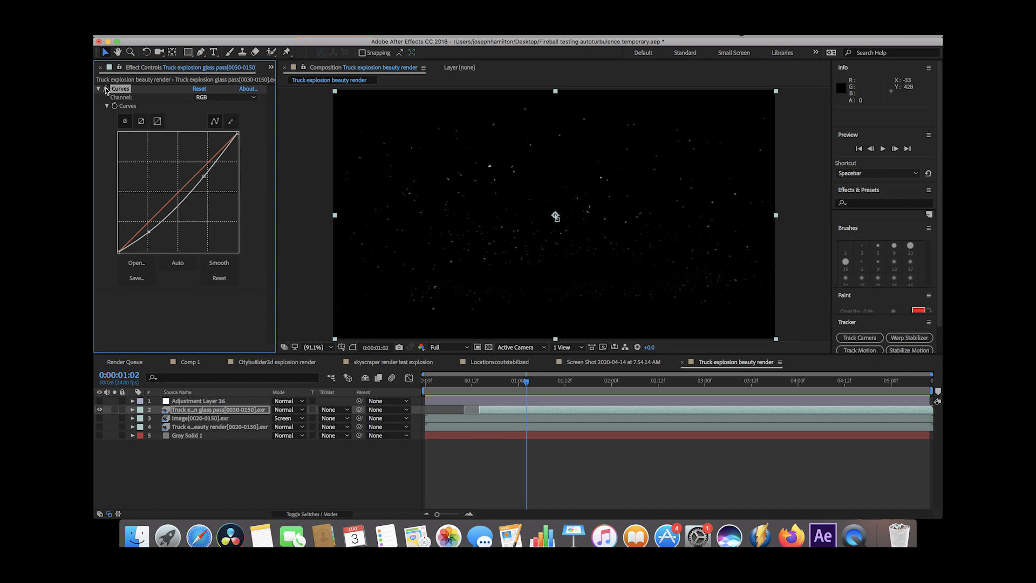
Step: Restore the gray background beneath the glass debris and check it later in the shot
click(98, 89)
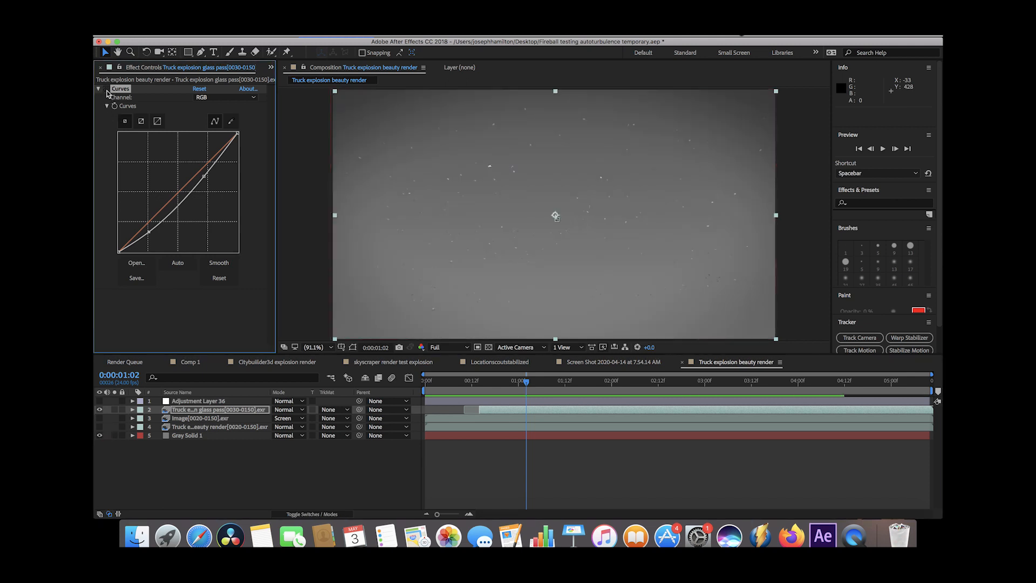
mouse_move(435, 290)
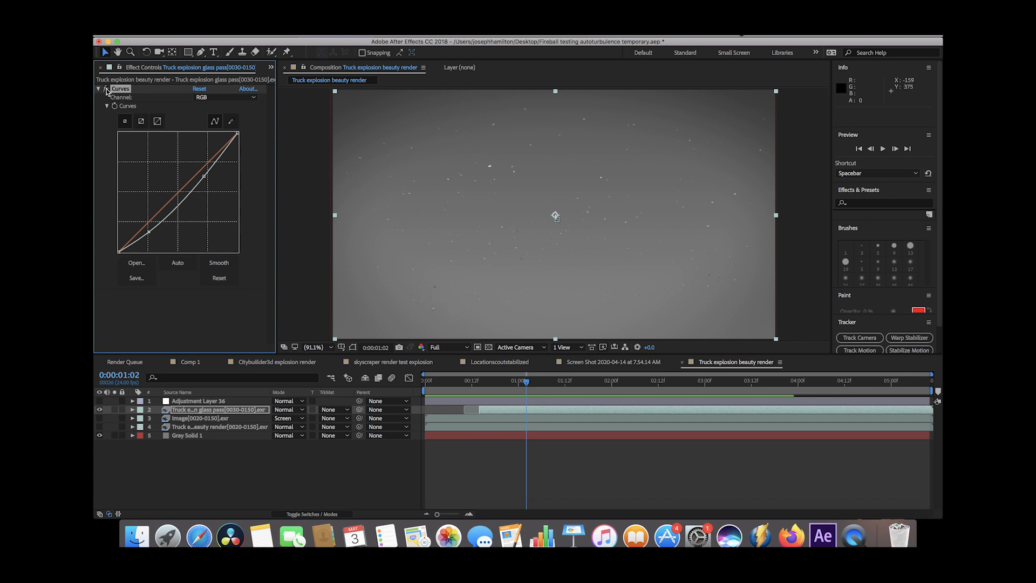
mouse_move(521, 301)
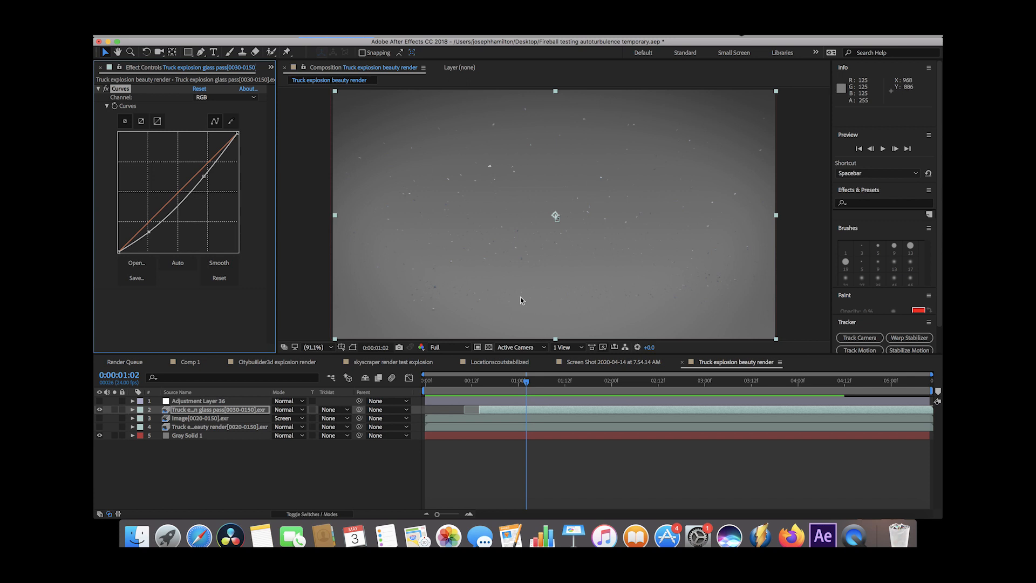
mouse_move(306, 254)
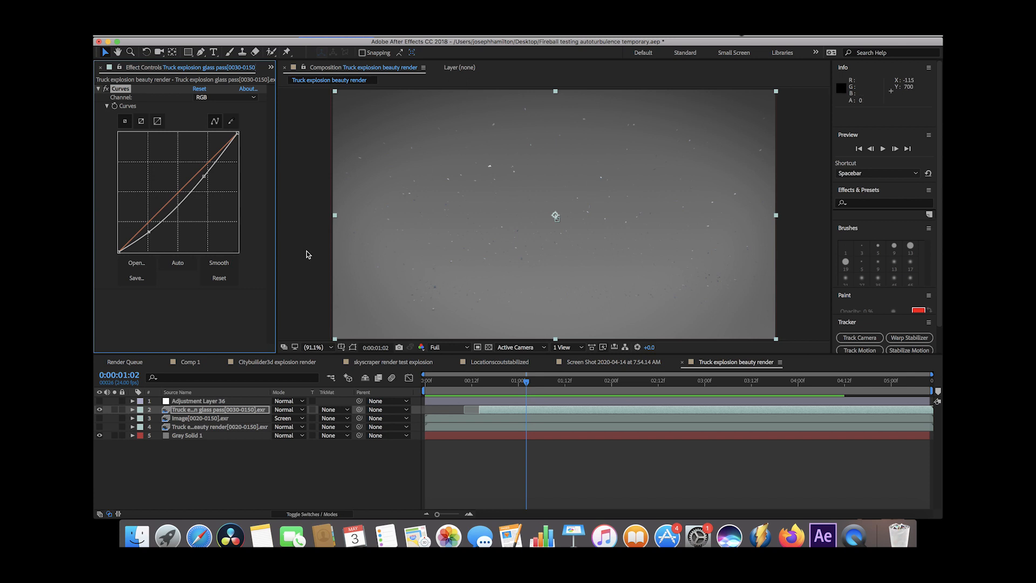
mouse_move(664, 401)
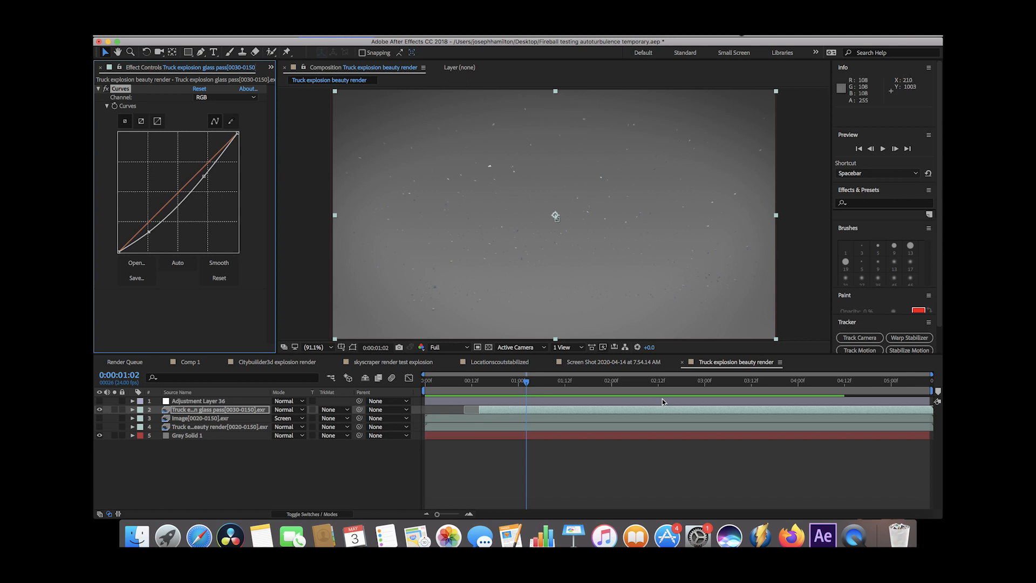
click(744, 380)
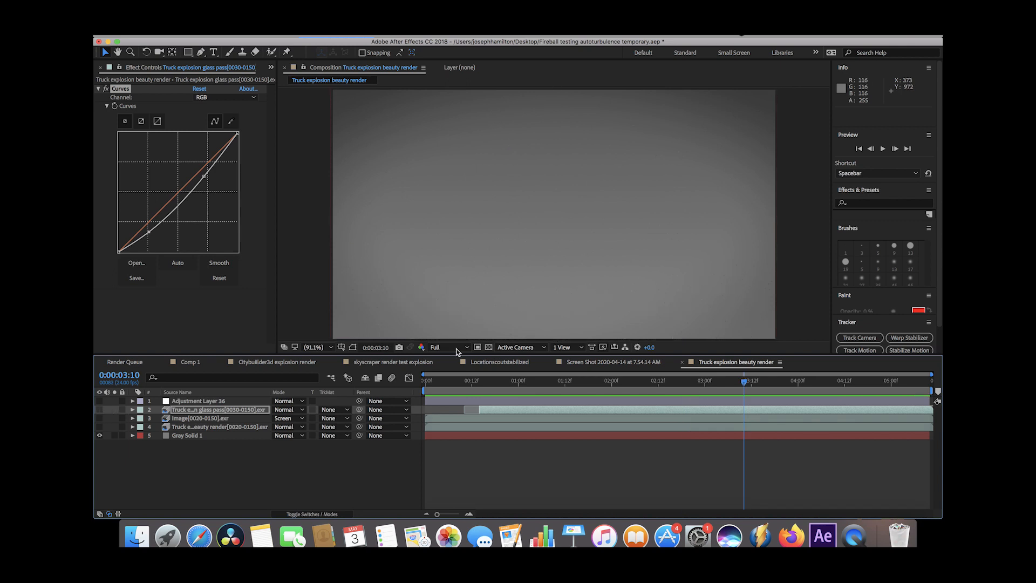
click(99, 435)
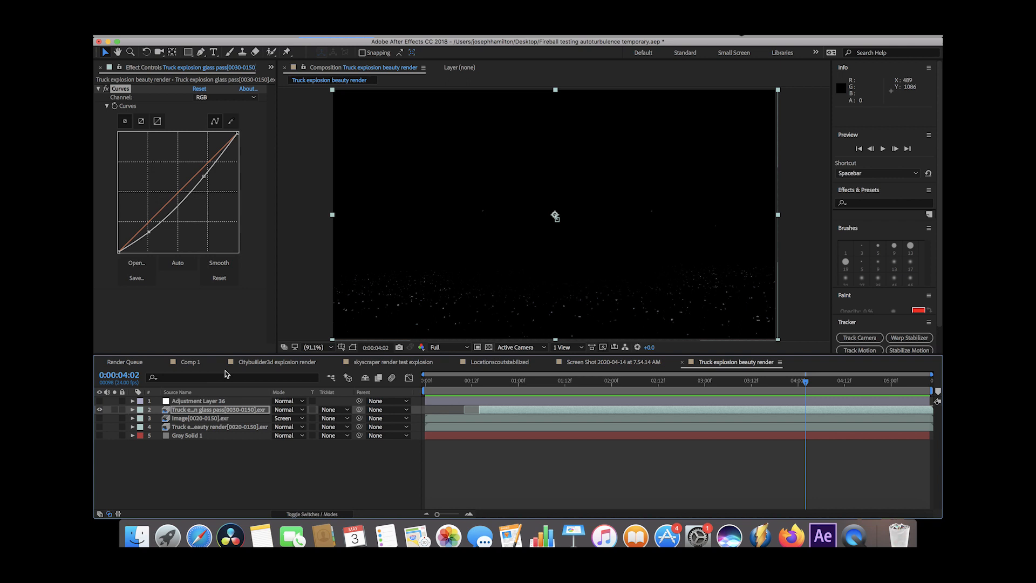
mouse_move(266, 417)
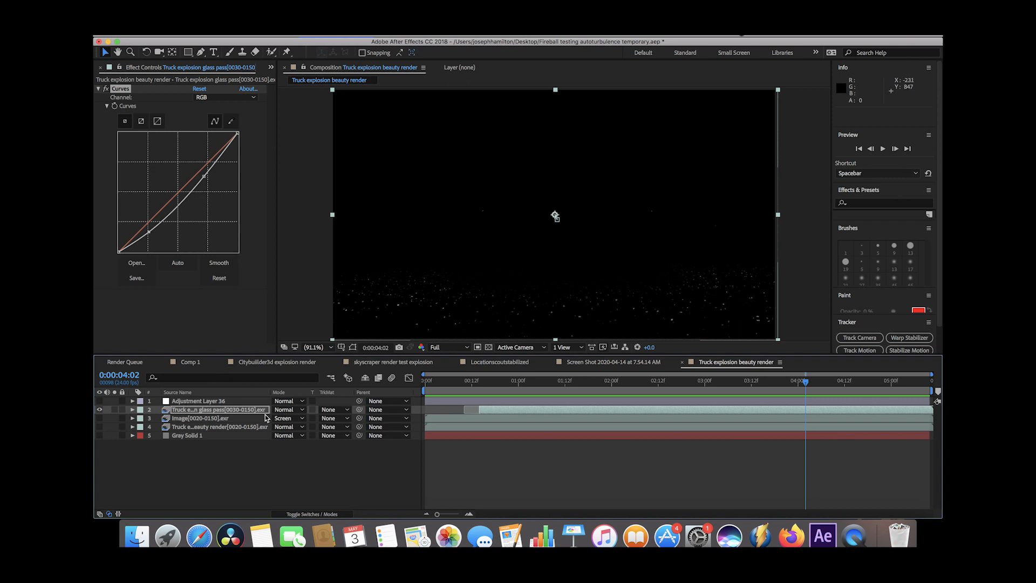
click(99, 435)
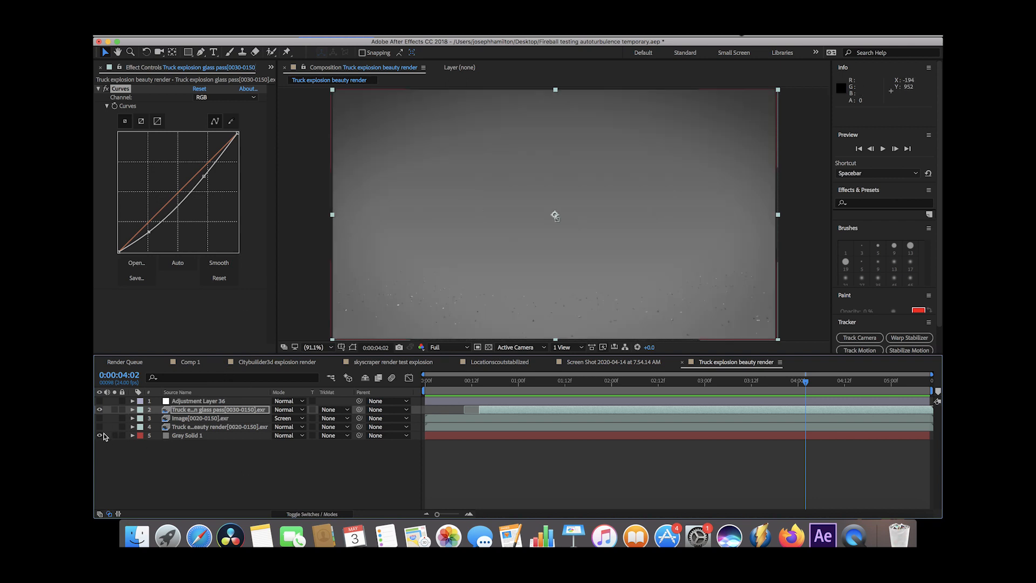
mouse_move(579, 311)
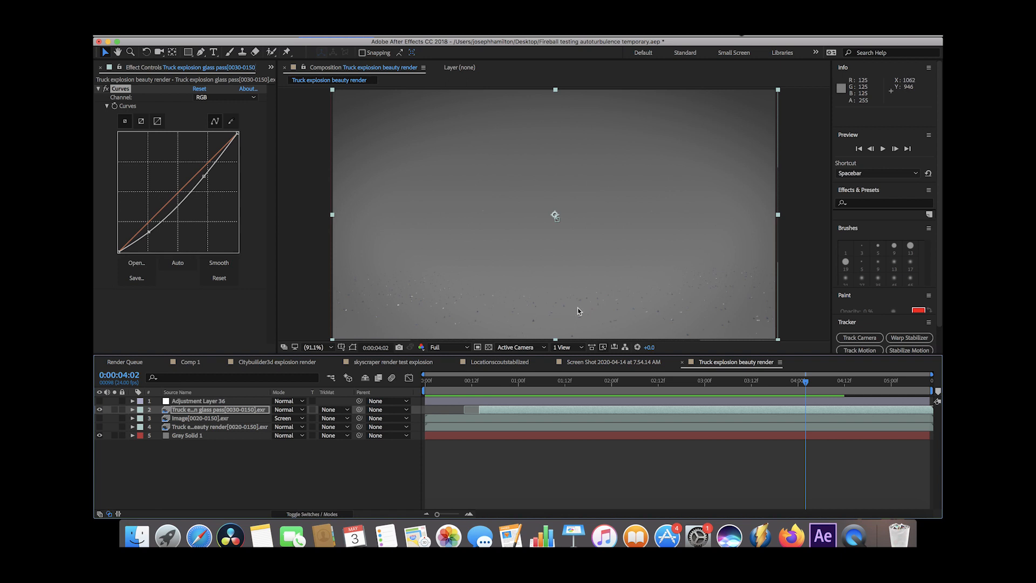
mouse_move(466, 146)
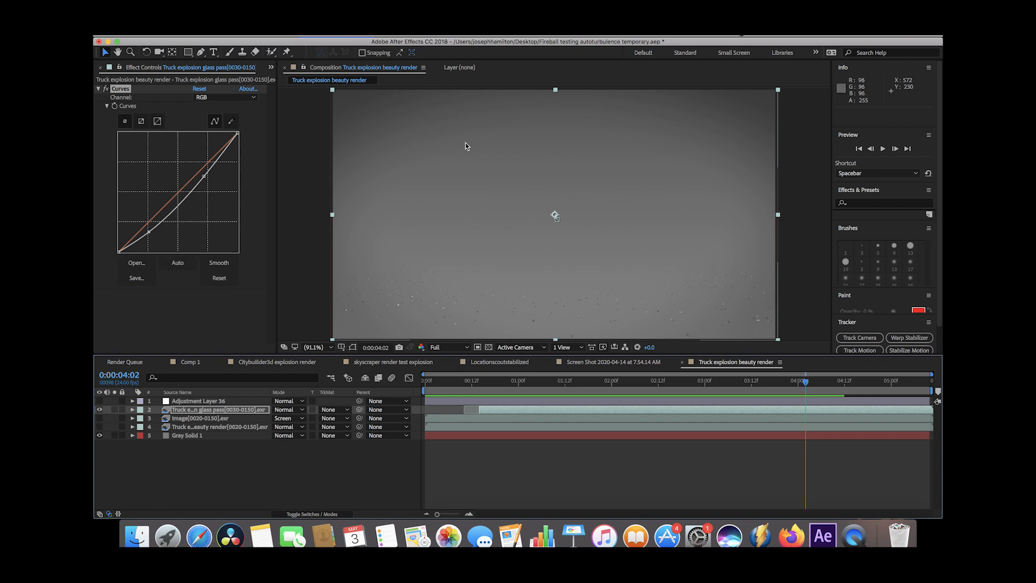
mouse_move(207, 410)
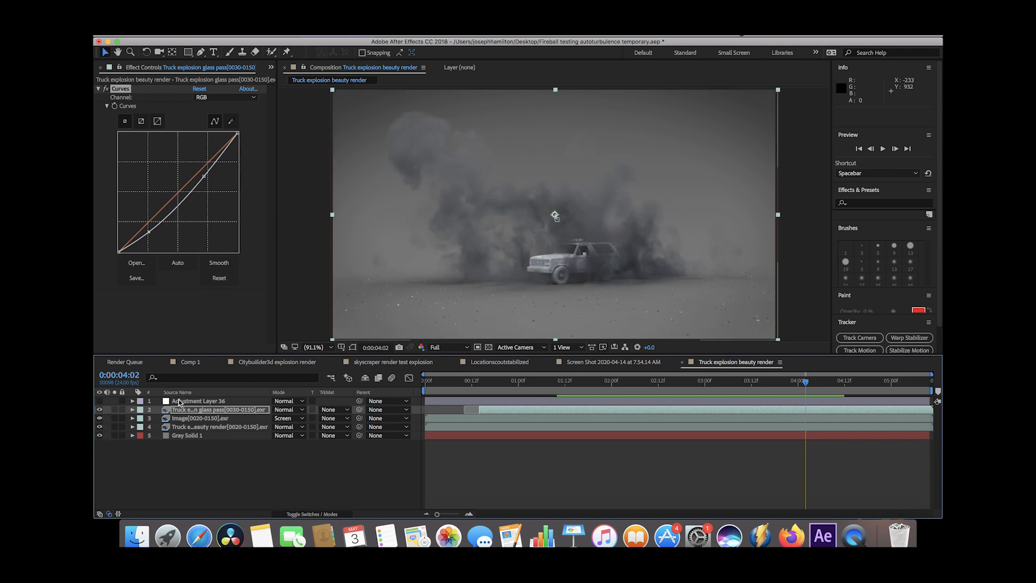
Step: Enable Adjustment Layer 36's Lumetri Color Fuji ETERNA look over the whole composite
click(199, 402)
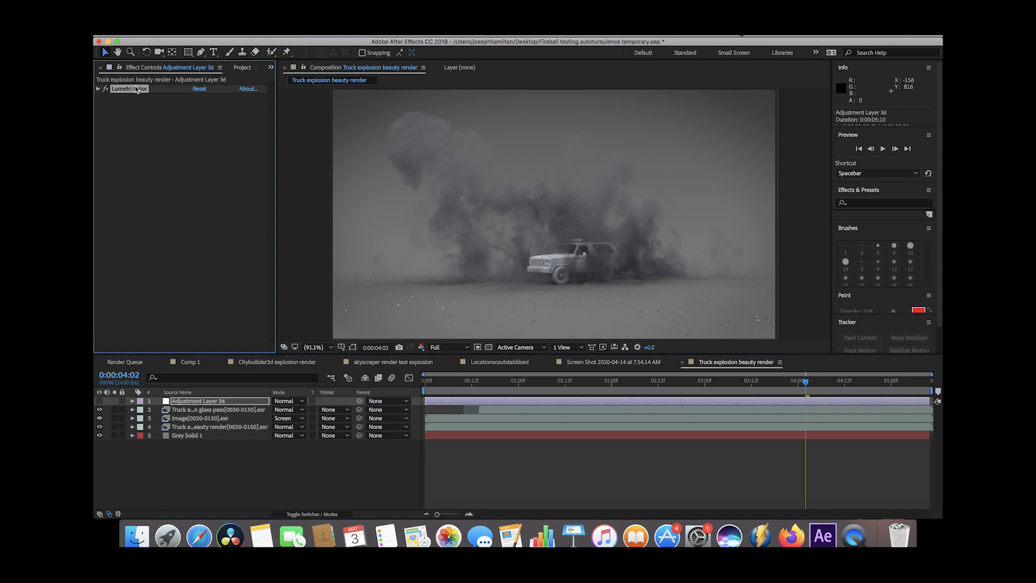
click(98, 88)
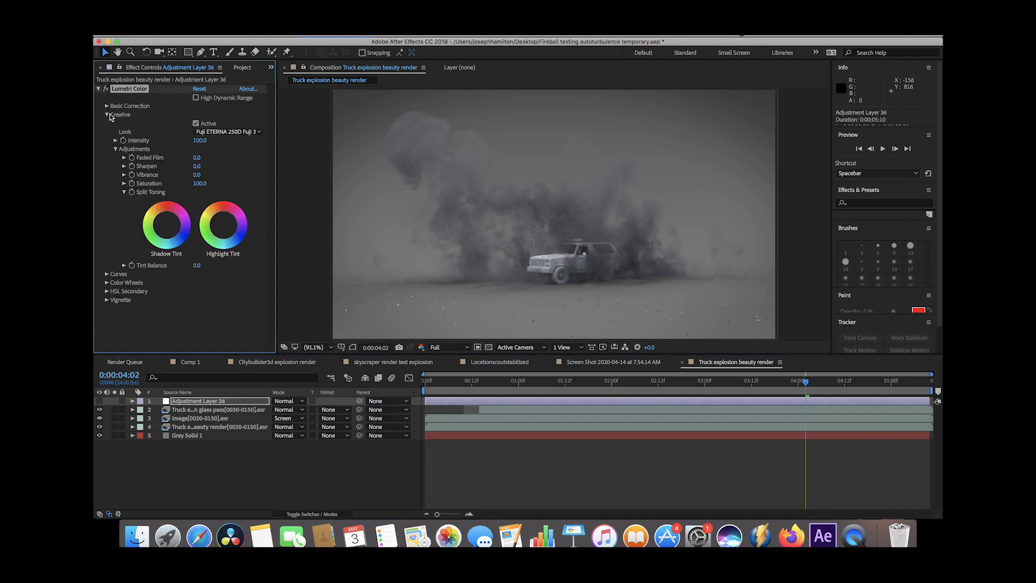
click(227, 132)
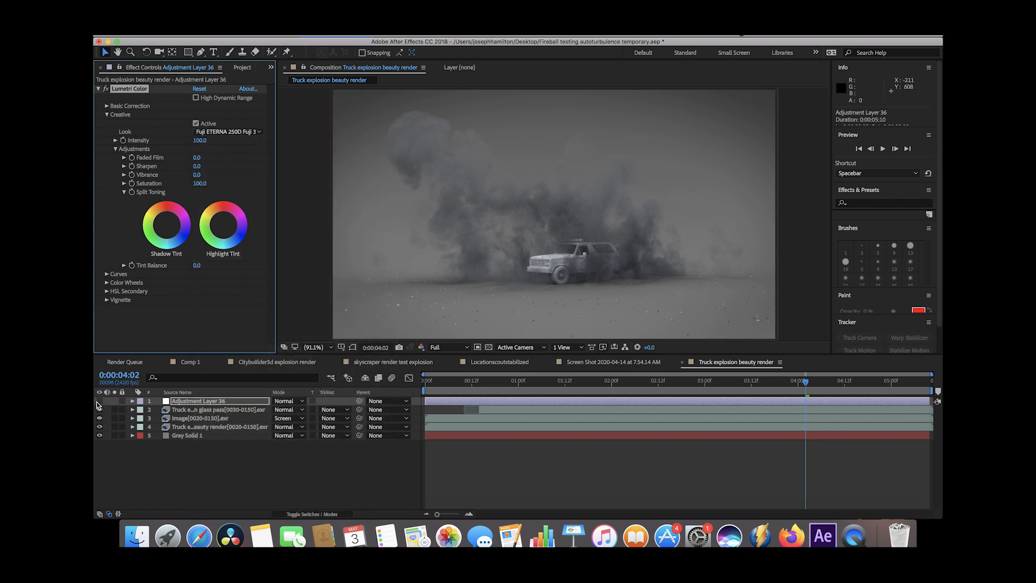
click(576, 380)
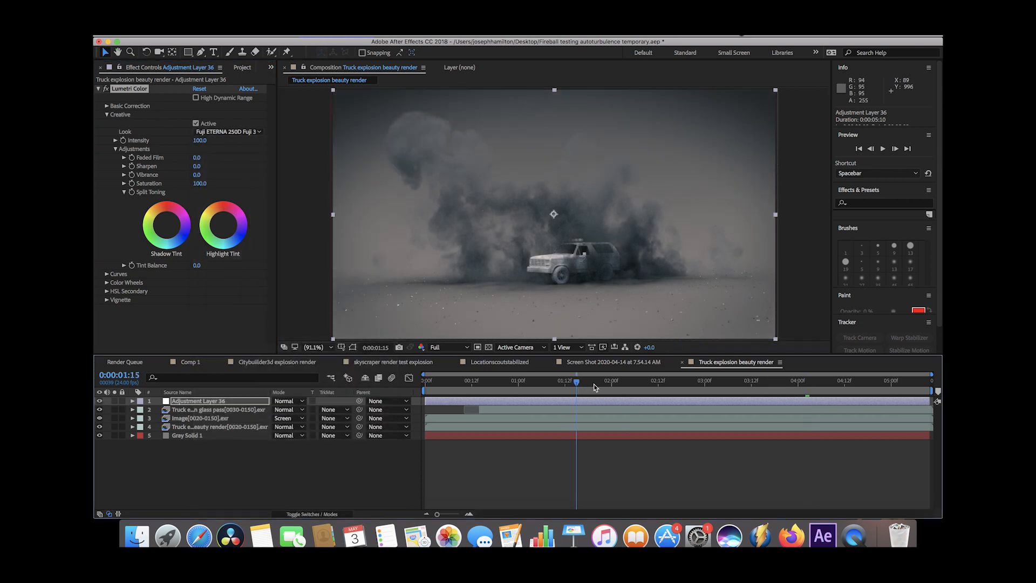